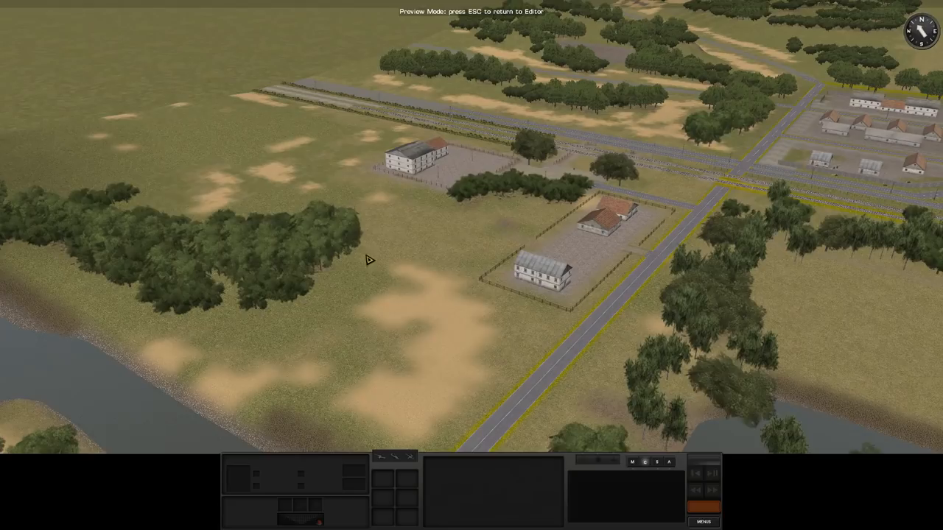
{"action": "mouse_move", "coordinate": [361, 226]}
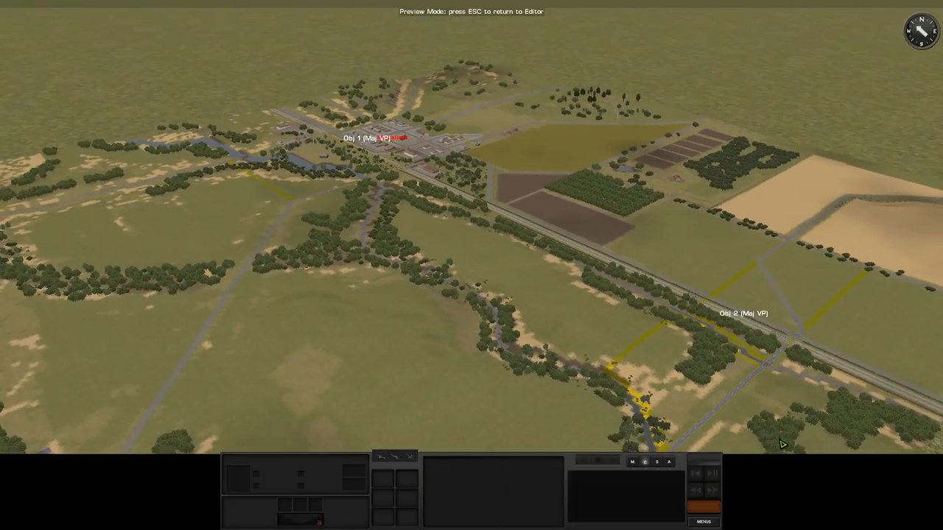
{"action": "mouse_move", "coordinate": [768, 417]}
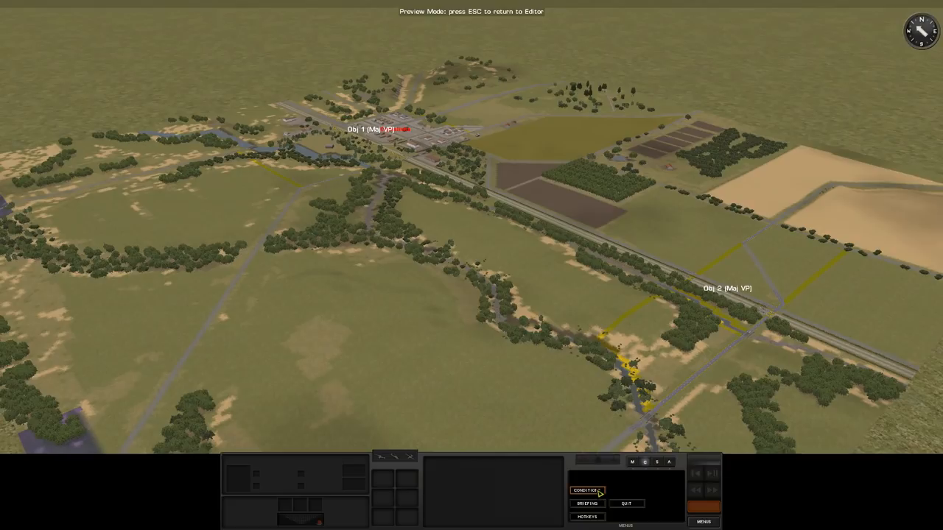
Show the map preview's conditions: clear, warm, dry ground, gentle westerly wind.
{"action": "left_click", "coordinate": [585, 490]}
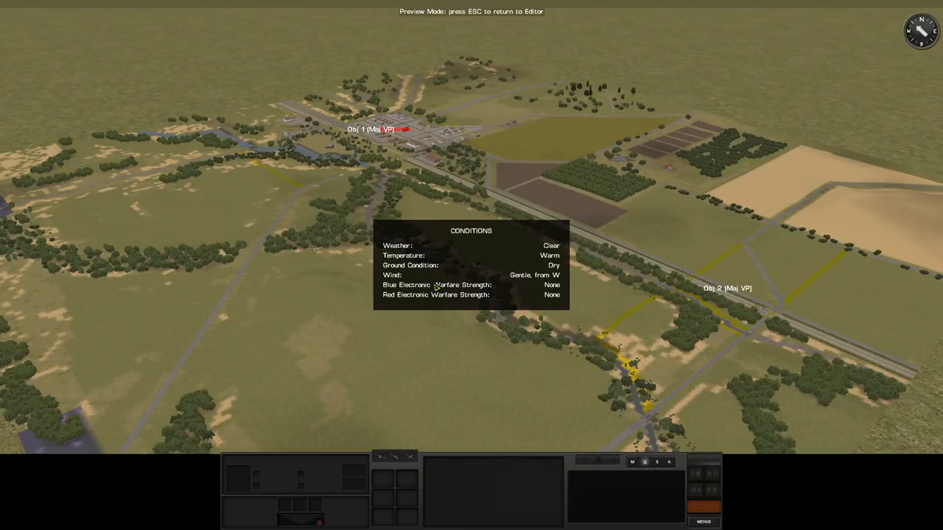
{"action": "mouse_move", "coordinate": [557, 321]}
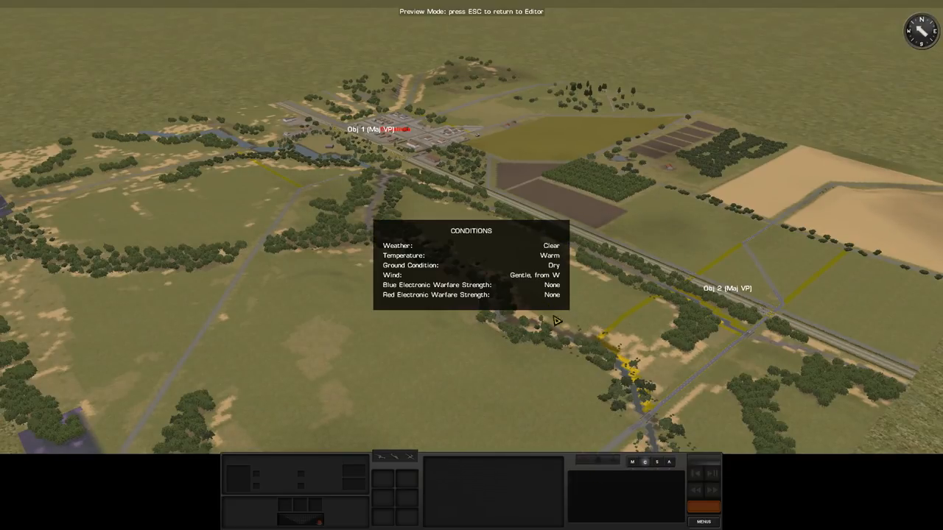
{"action": "mouse_move", "coordinate": [643, 275]}
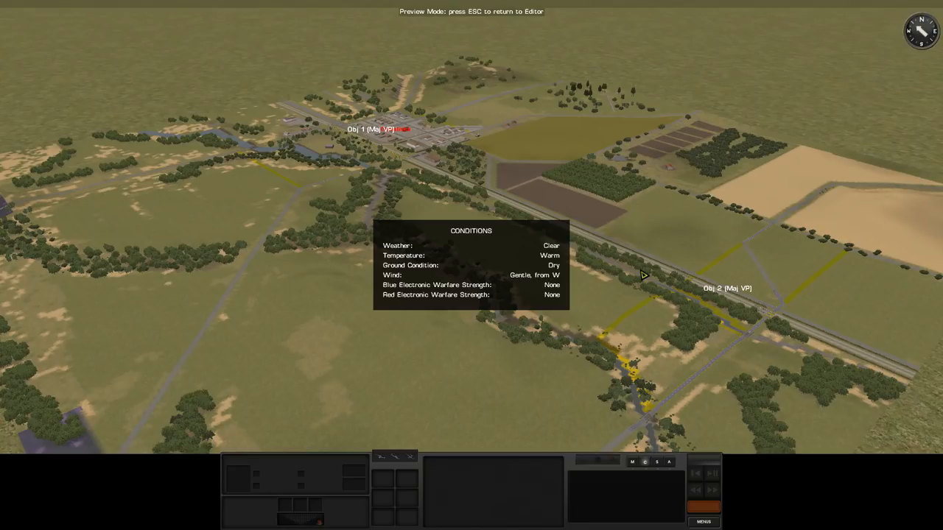
{"action": "mouse_move", "coordinate": [503, 280]}
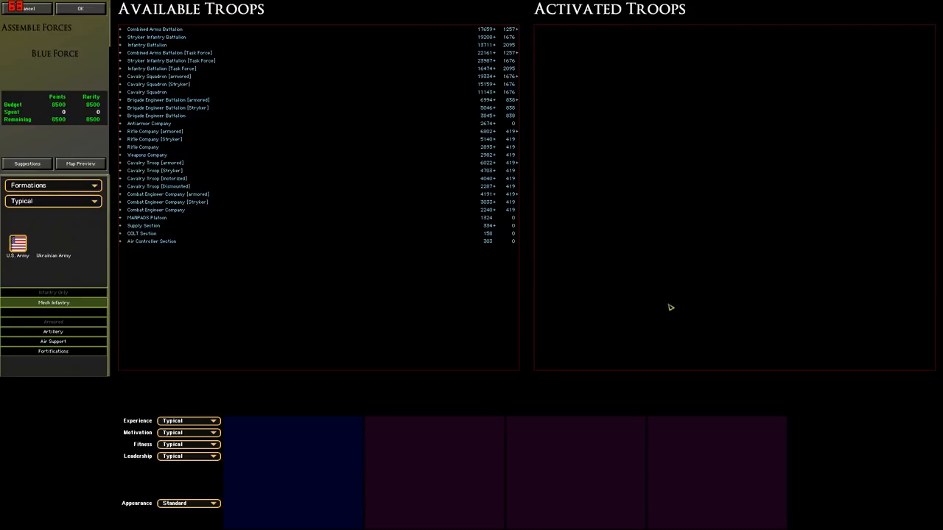
{"action": "mouse_move", "coordinate": [384, 278]}
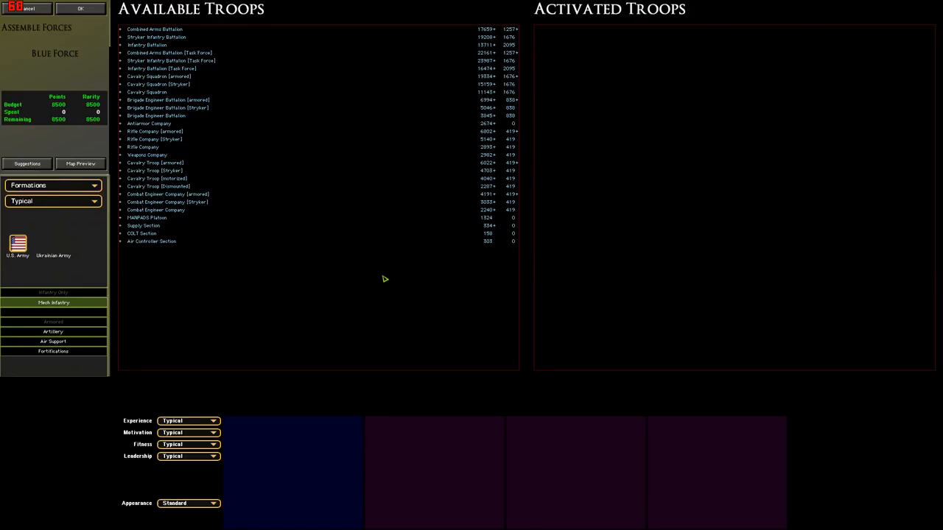
{"action": "mouse_move", "coordinate": [232, 92]}
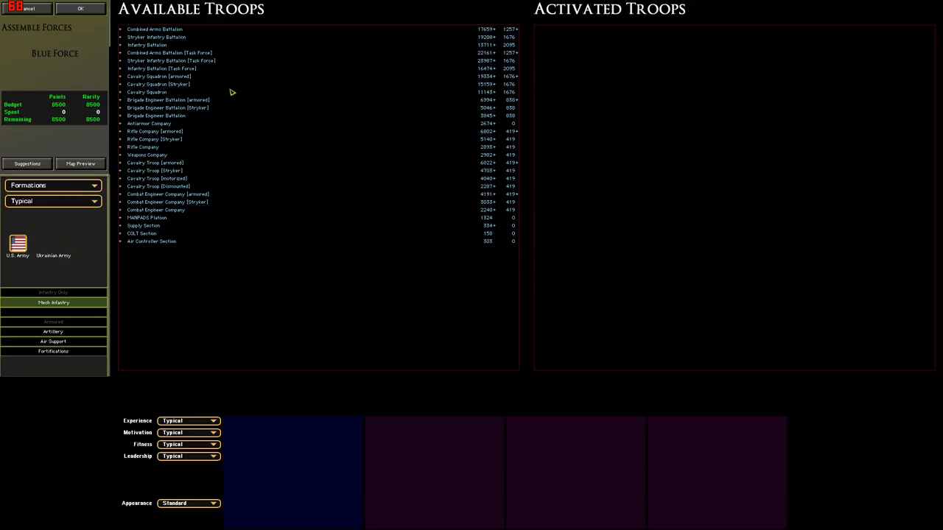
{"action": "mouse_move", "coordinate": [206, 137]}
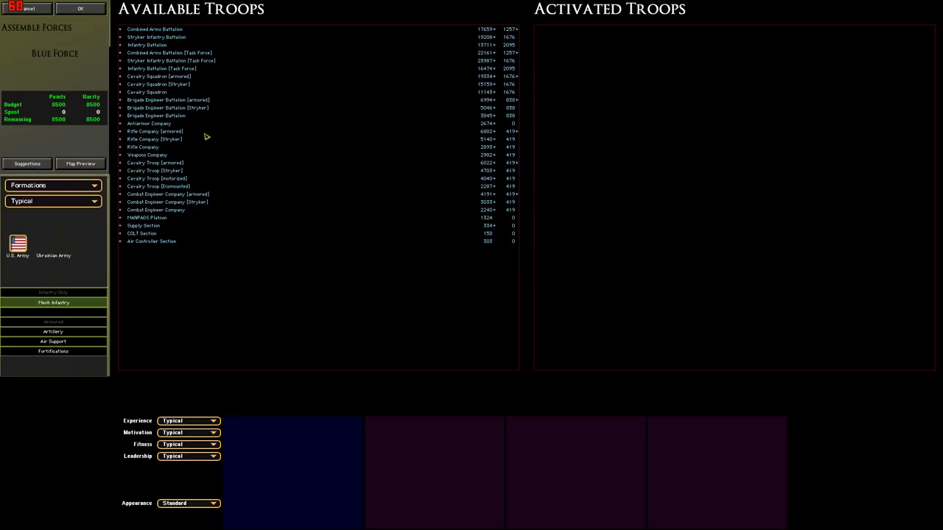
Activate a Stryker rifle company for Blue Force, spending 5433 of 8500 points.
{"action": "left_click", "coordinate": [155, 131]}
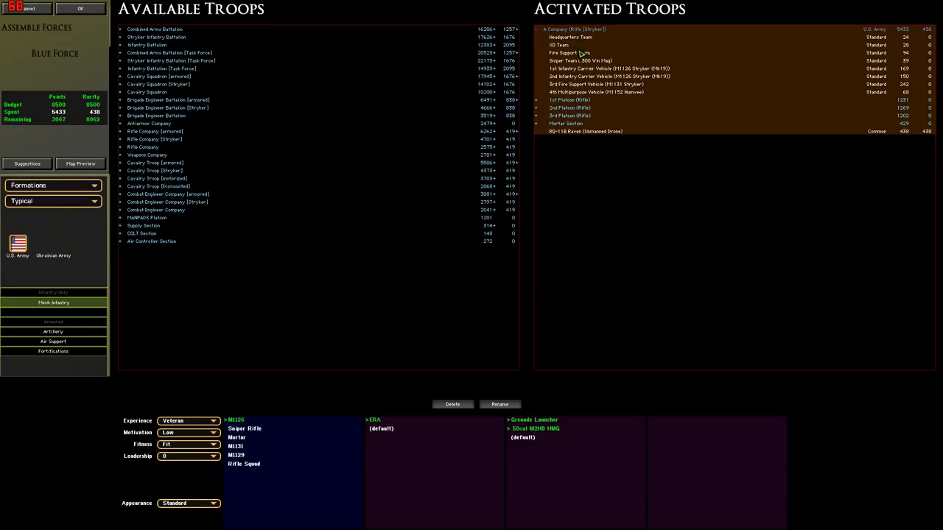
{"action": "mouse_move", "coordinate": [593, 57]}
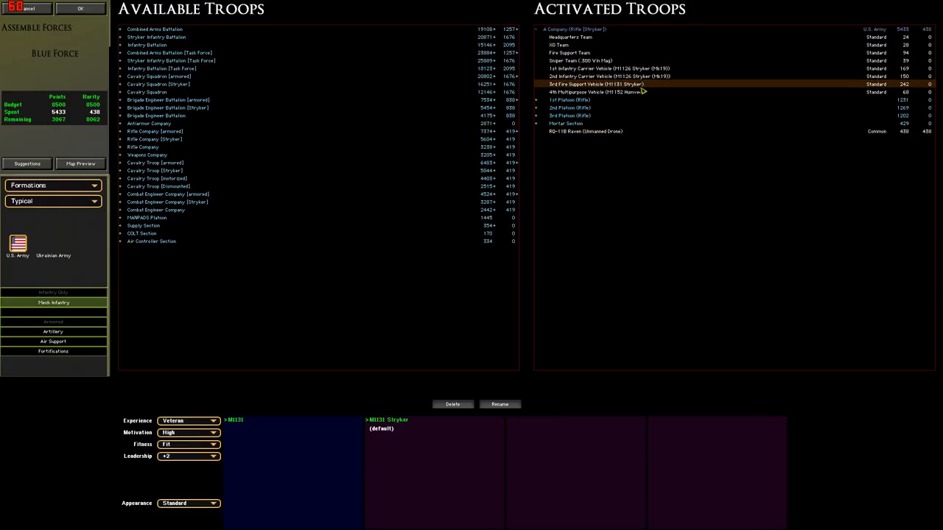
Drop the sniper team and Humvee, and arm the 2nd carrier with a .50cal M2HB.
{"action": "left_click", "coordinate": [582, 60]}
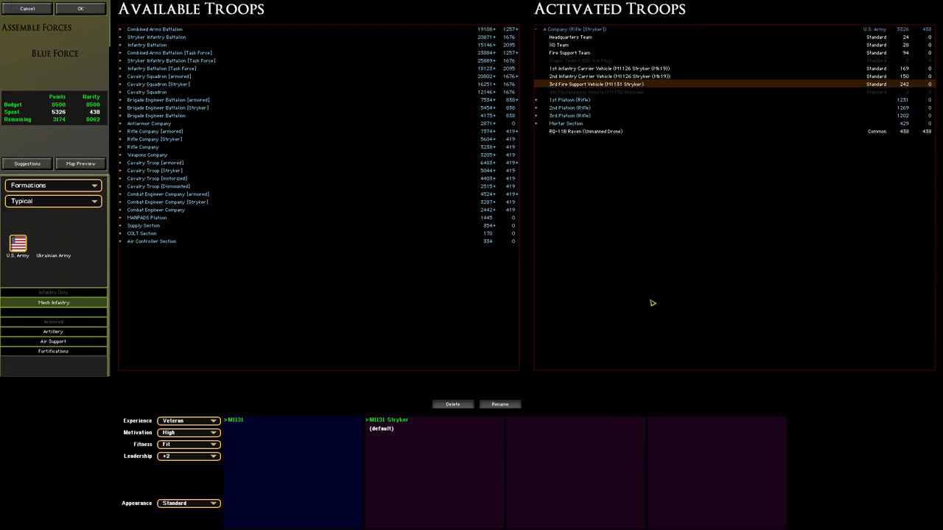
{"action": "left_click", "coordinate": [609, 67]}
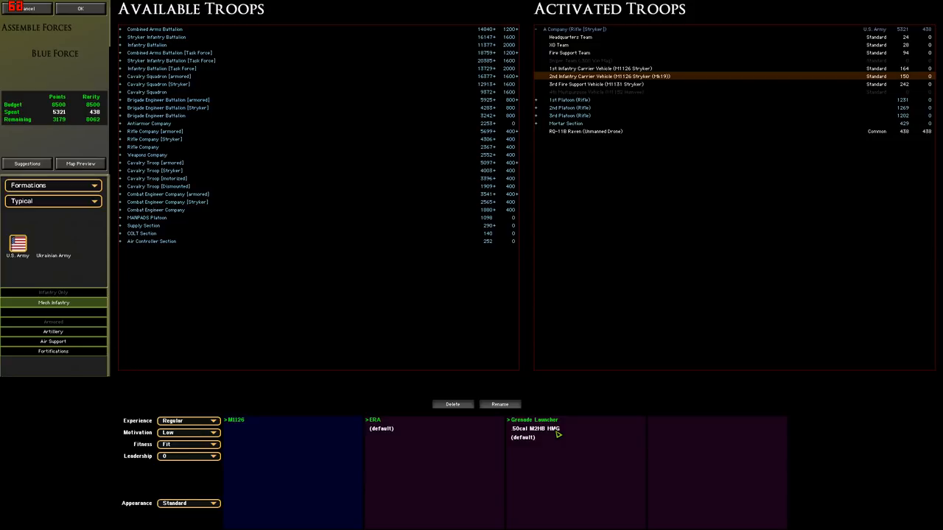
{"action": "mouse_move", "coordinate": [565, 434]}
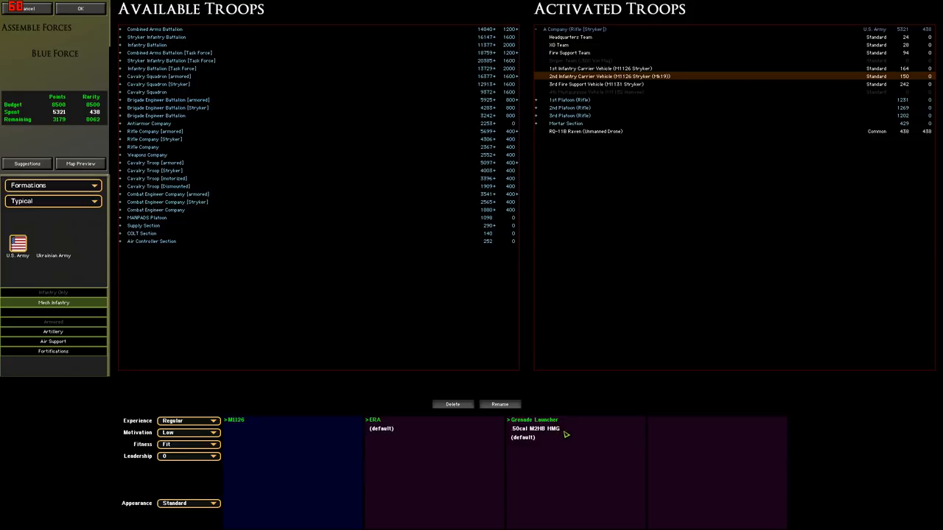
{"action": "left_click", "coordinate": [534, 420]}
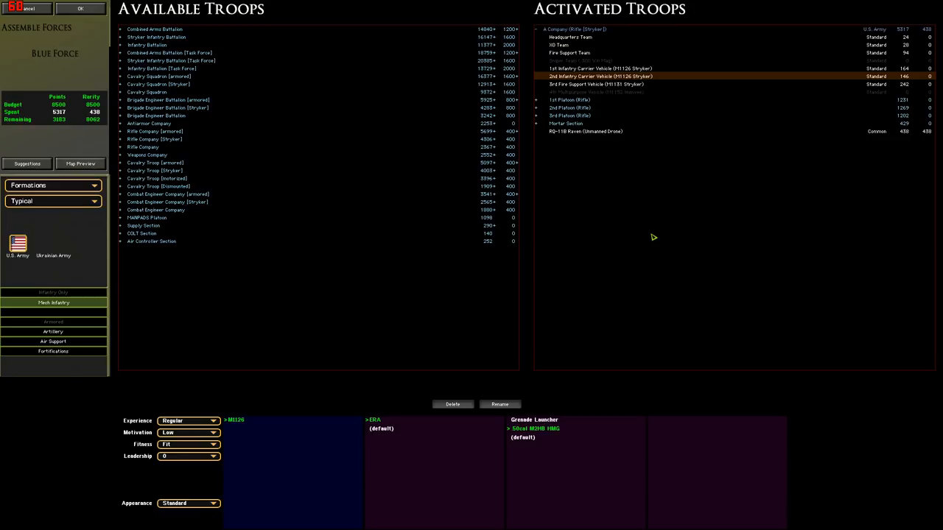
{"action": "mouse_move", "coordinate": [559, 112]}
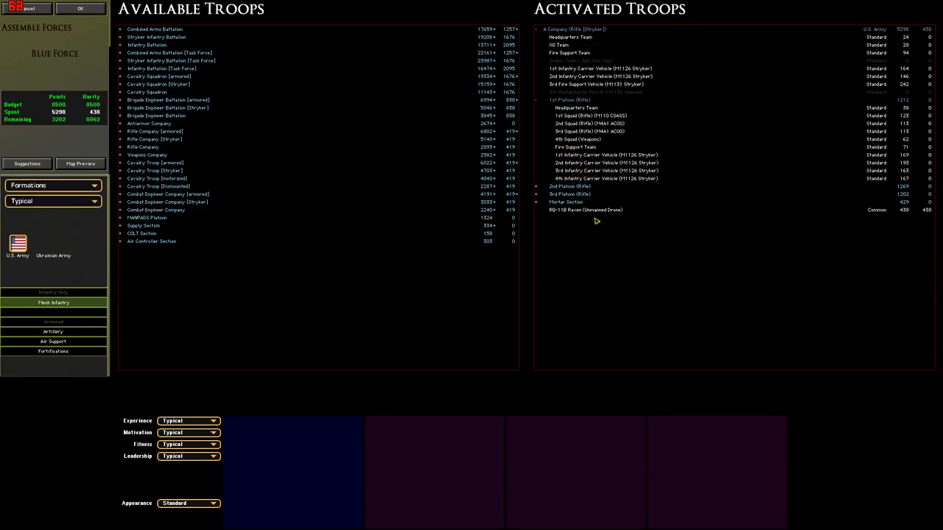
Expand the platoons and lower their quality settings, cutting spending to 5280 points.
{"action": "left_click", "coordinate": [571, 107]}
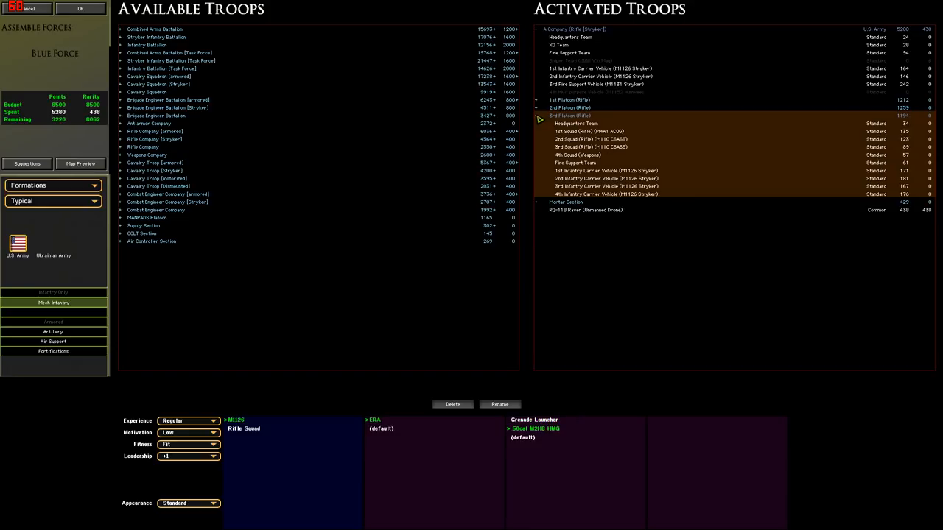
{"action": "mouse_move", "coordinate": [660, 301]}
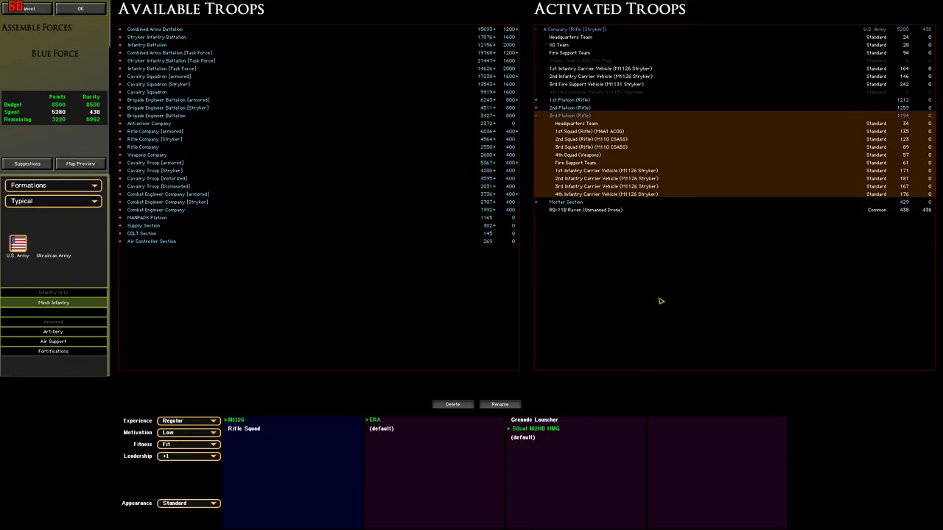
{"action": "left_click", "coordinate": [537, 116]}
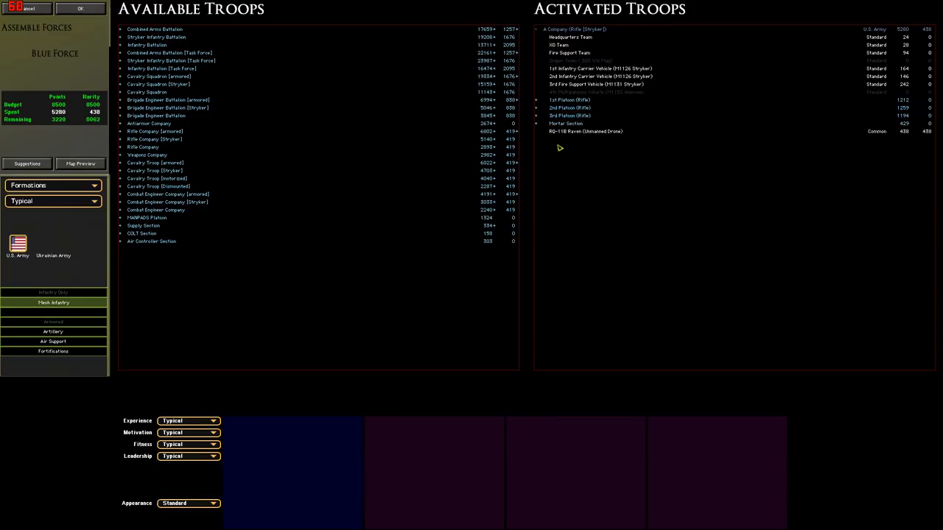
{"action": "left_click", "coordinate": [574, 29]}
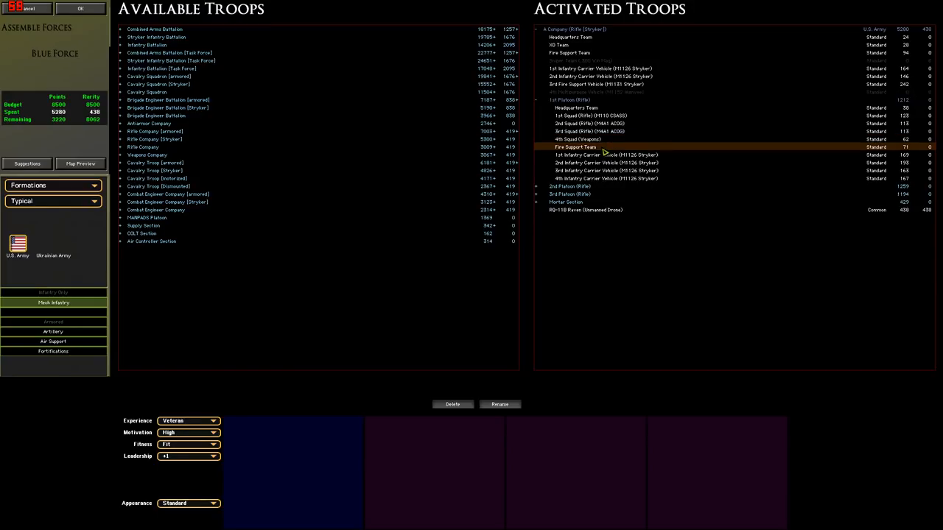
{"action": "left_click", "coordinate": [604, 163]}
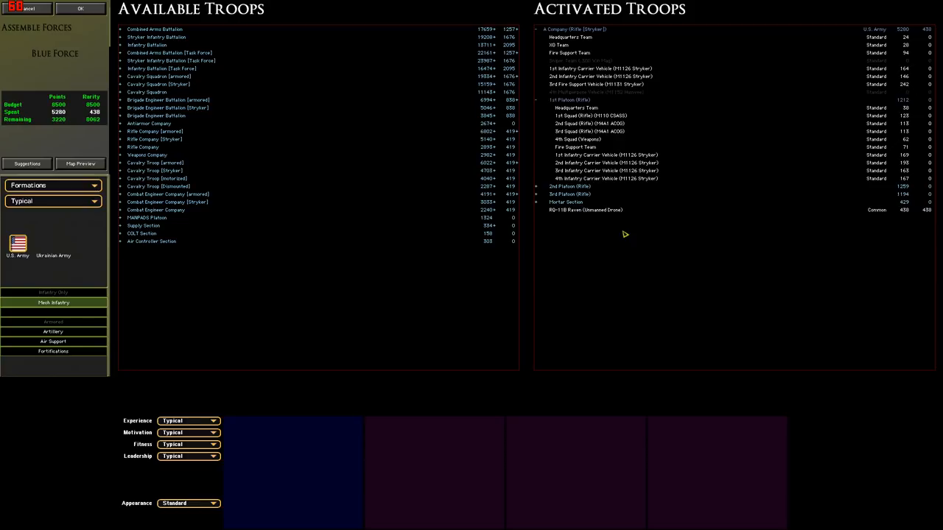
{"action": "mouse_move", "coordinate": [627, 122]}
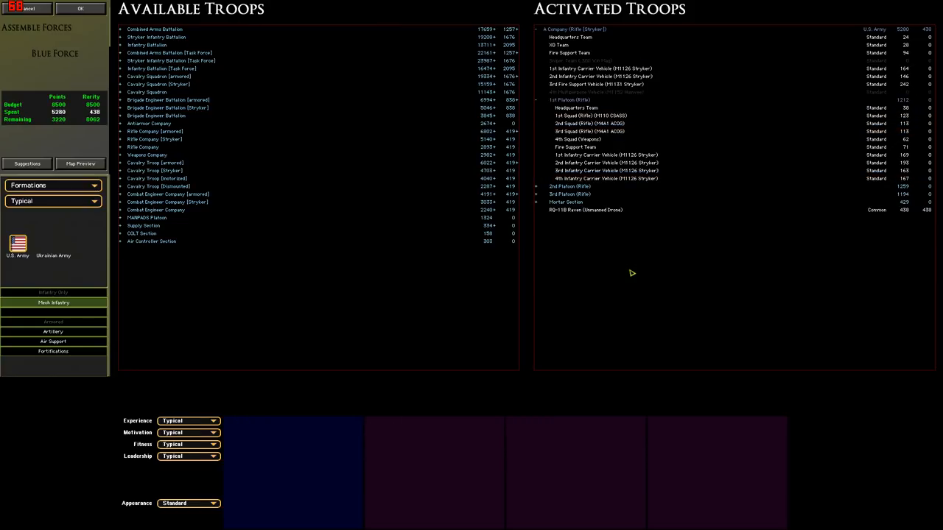
{"action": "mouse_move", "coordinate": [627, 252]}
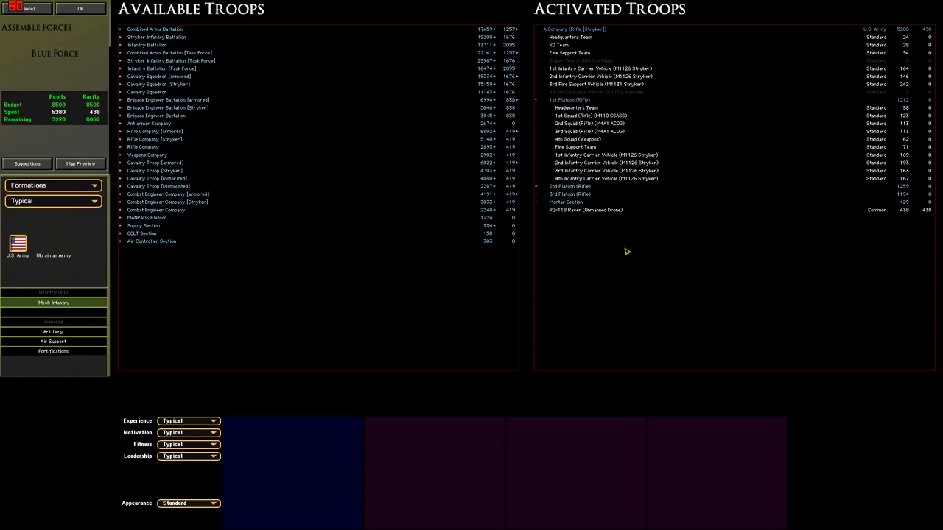
{"action": "mouse_move", "coordinate": [654, 189]}
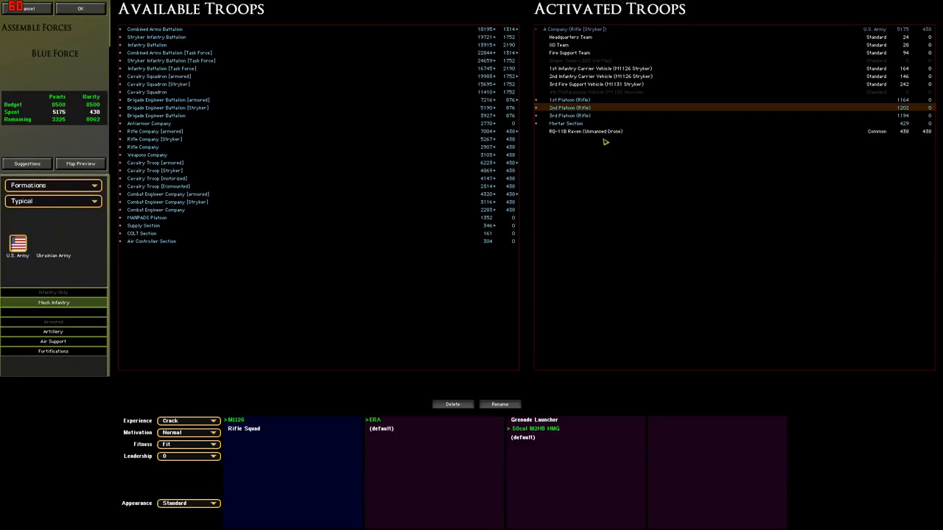
Lower 3rd Platoon's quality to reach 5148 points and expand the platoon lists.
{"action": "left_click", "coordinate": [187, 456]}
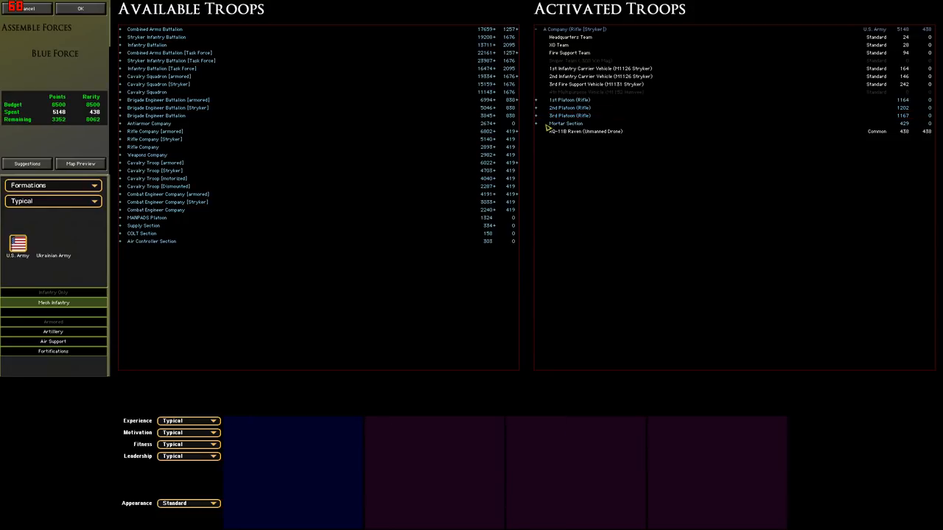
{"action": "left_click", "coordinate": [538, 100]}
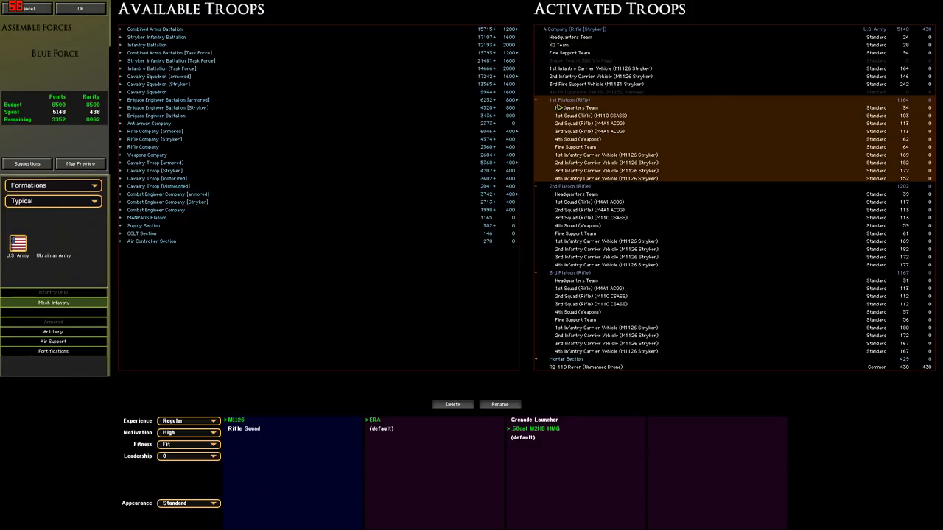
{"action": "mouse_move", "coordinate": [414, 234]}
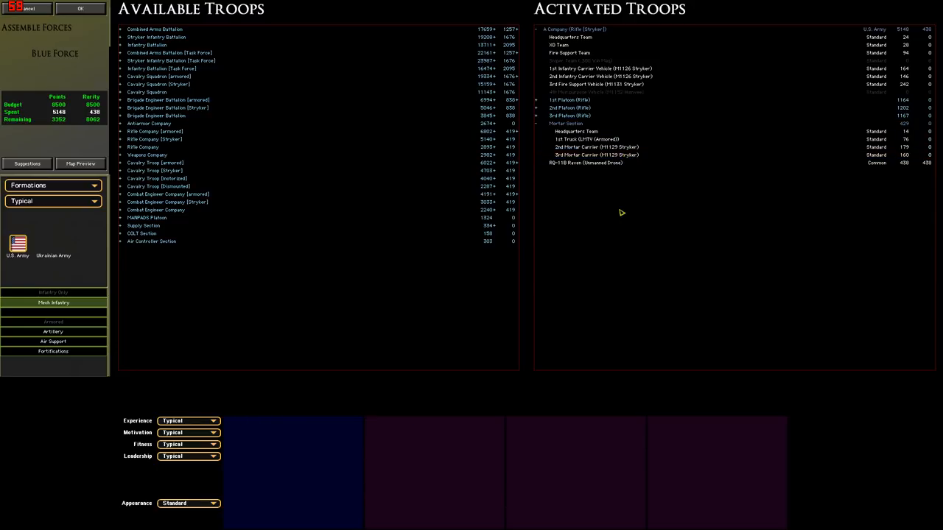
Remove the Mortar Section's truck and mortar carriers, leaving only its headquarters team.
{"action": "left_click", "coordinate": [597, 154]}
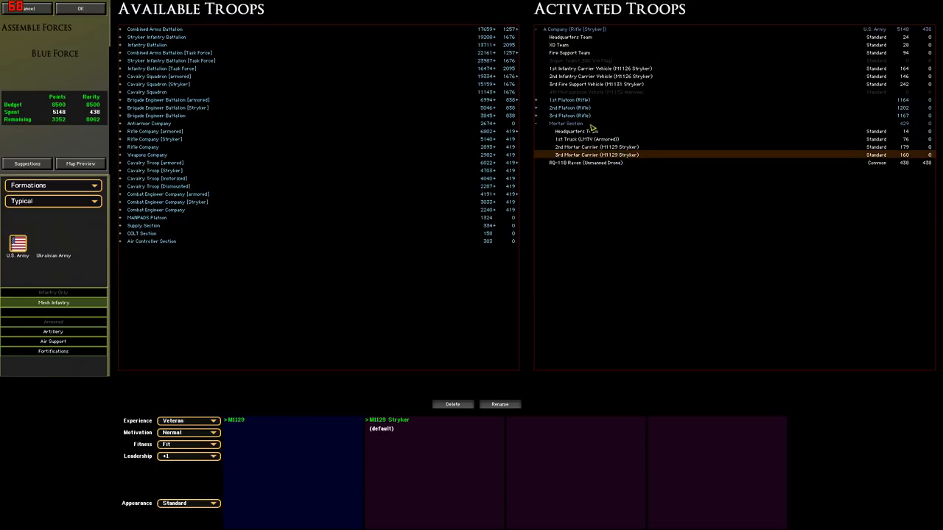
{"action": "left_click", "coordinate": [565, 123]}
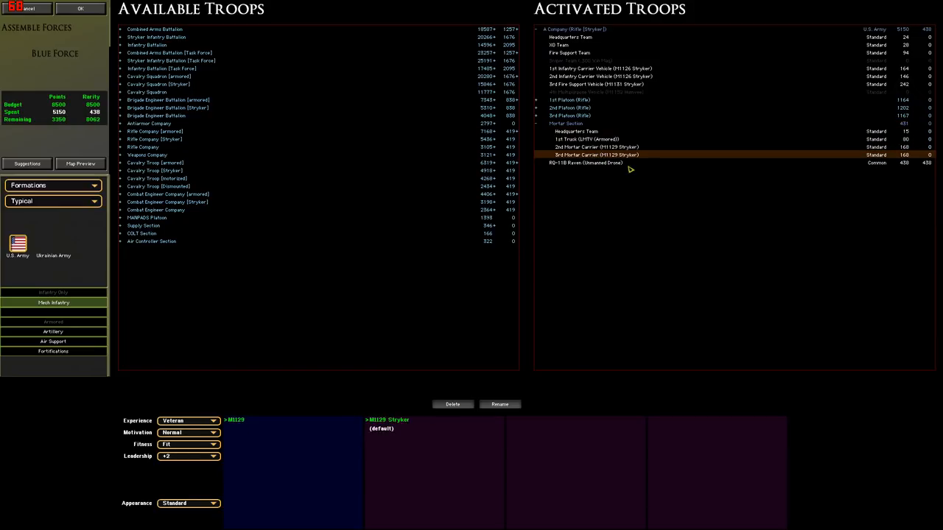
{"action": "left_click", "coordinate": [453, 404]}
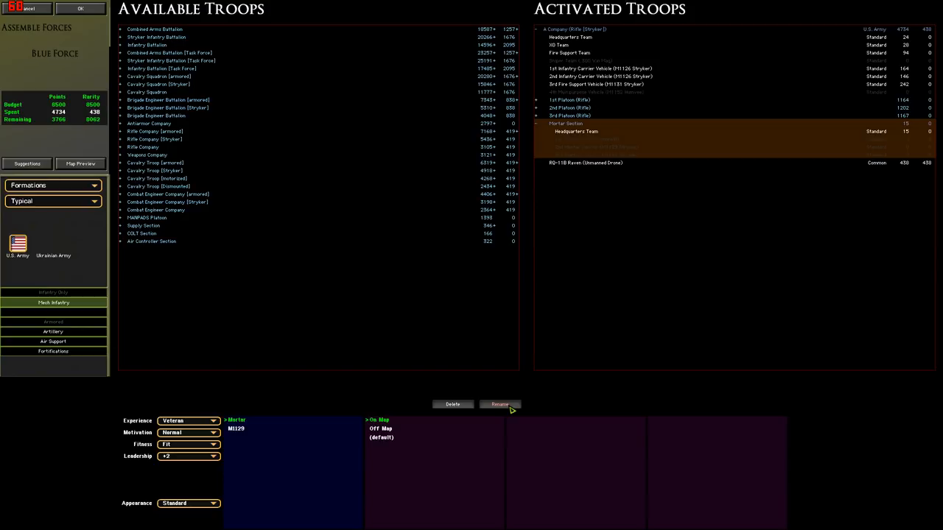
Rename the section to A-Team, select it, and list the specialist teams.
{"action": "left_click", "coordinate": [500, 403]}
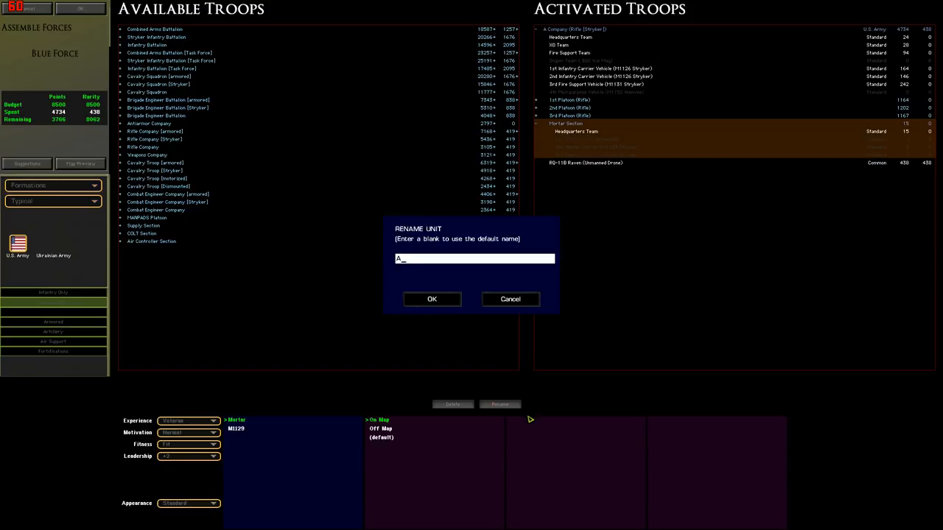
{"action": "type", "text": "-Team"}
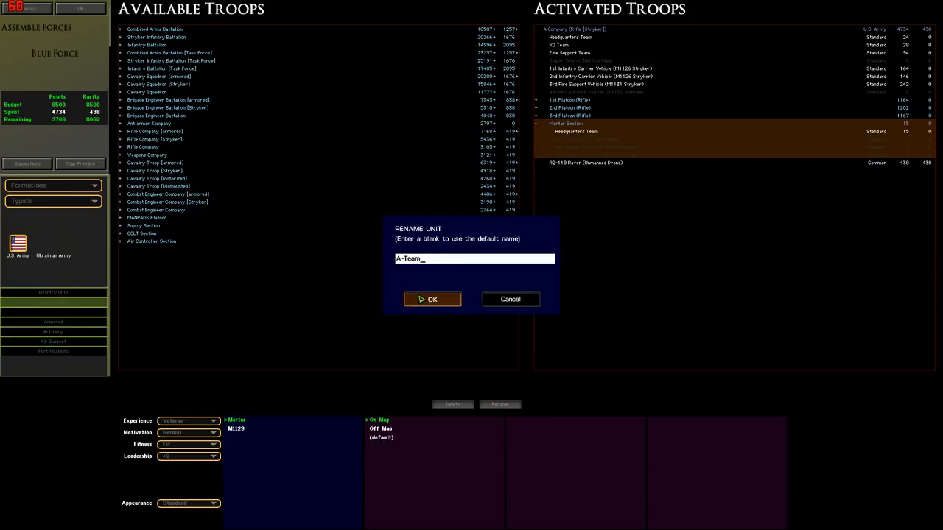
{"action": "left_click", "coordinate": [433, 300]}
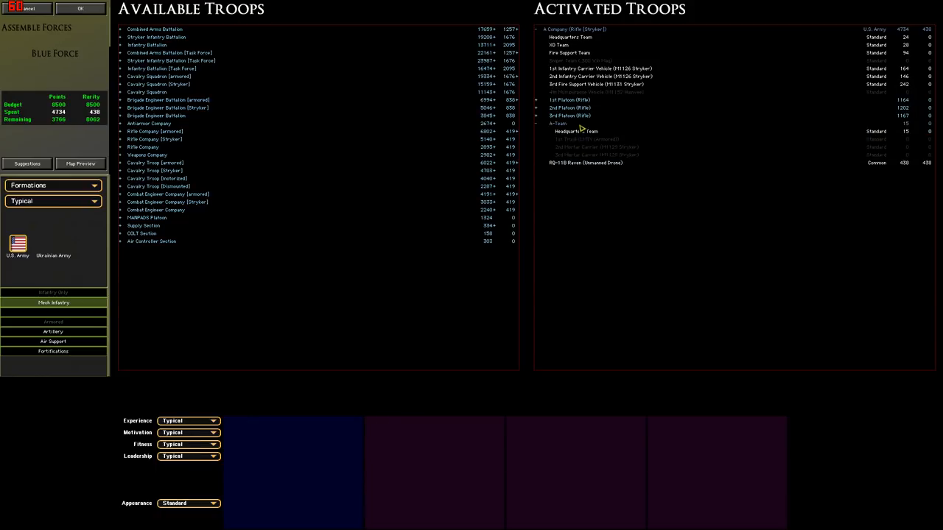
{"action": "left_click", "coordinate": [575, 131]}
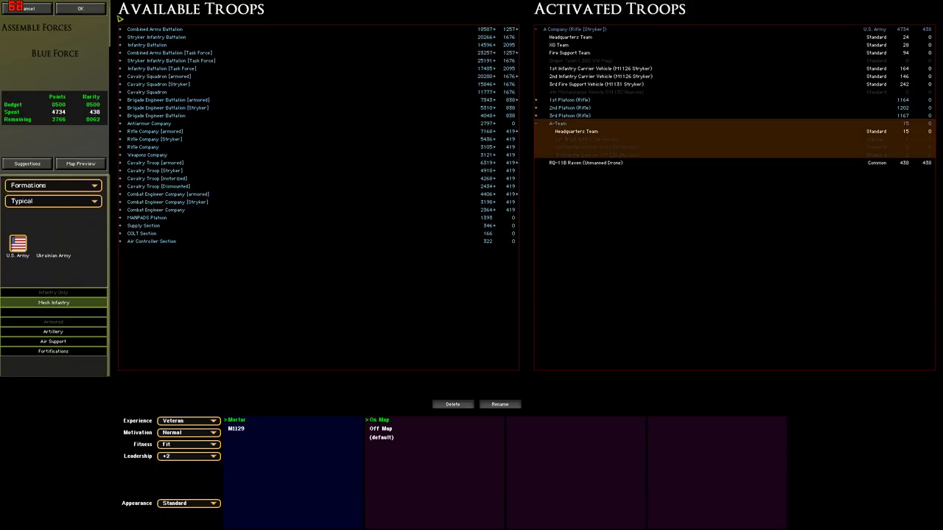
{"action": "left_click", "coordinate": [52, 185]}
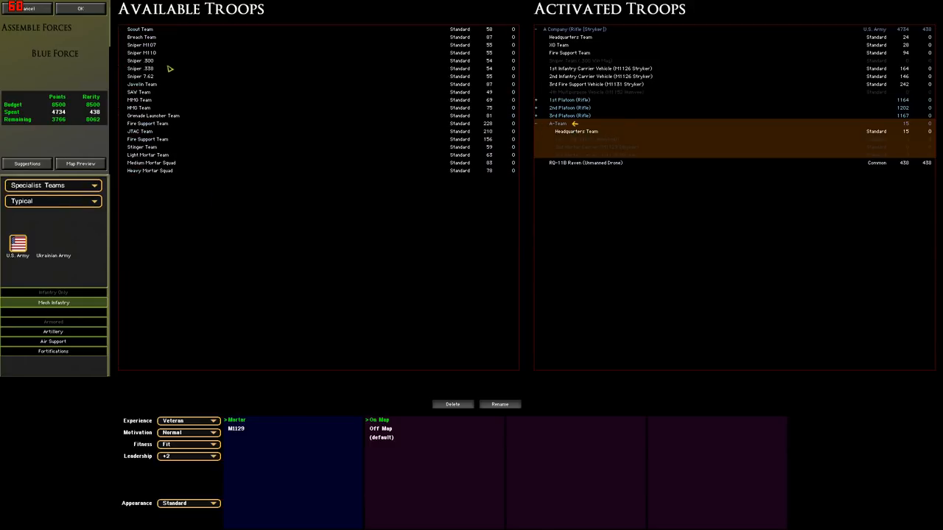
Add two Javelin, two Scout and two SAW teams to A-Team, reaching 5084 points.
{"action": "left_click", "coordinate": [213, 455]}
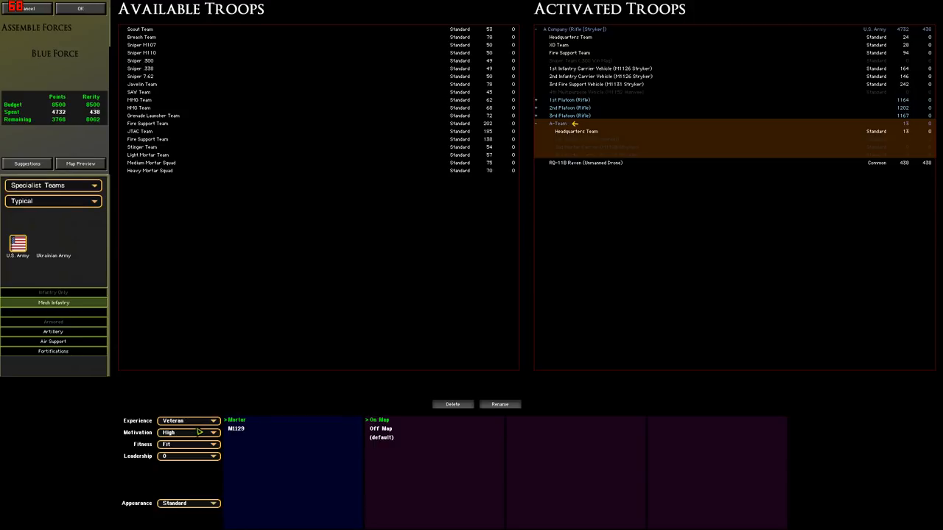
{"action": "mouse_move", "coordinate": [137, 441]}
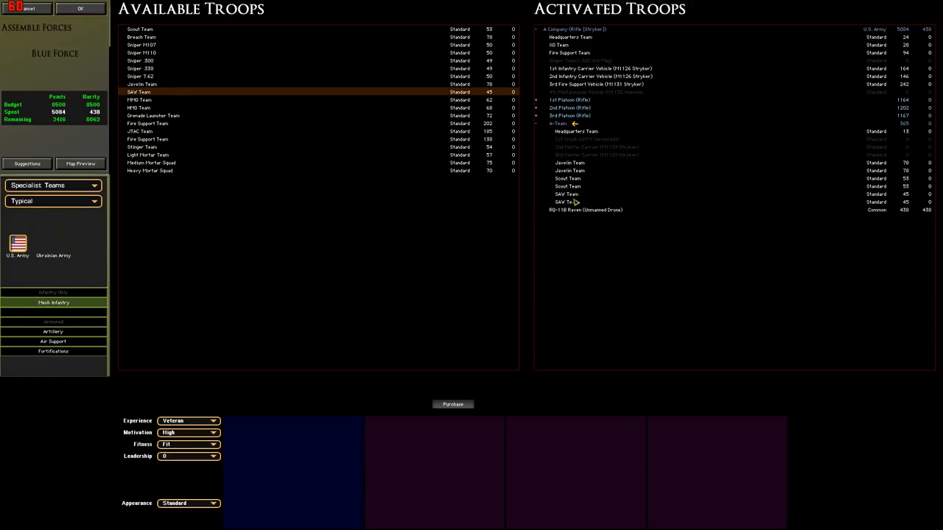
{"action": "mouse_move", "coordinate": [599, 210]}
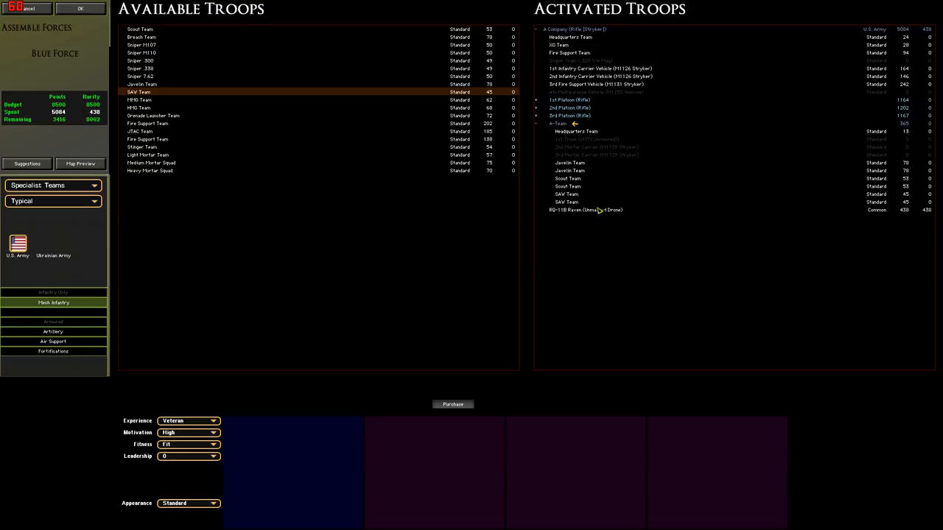
{"action": "left_click", "coordinate": [558, 123]}
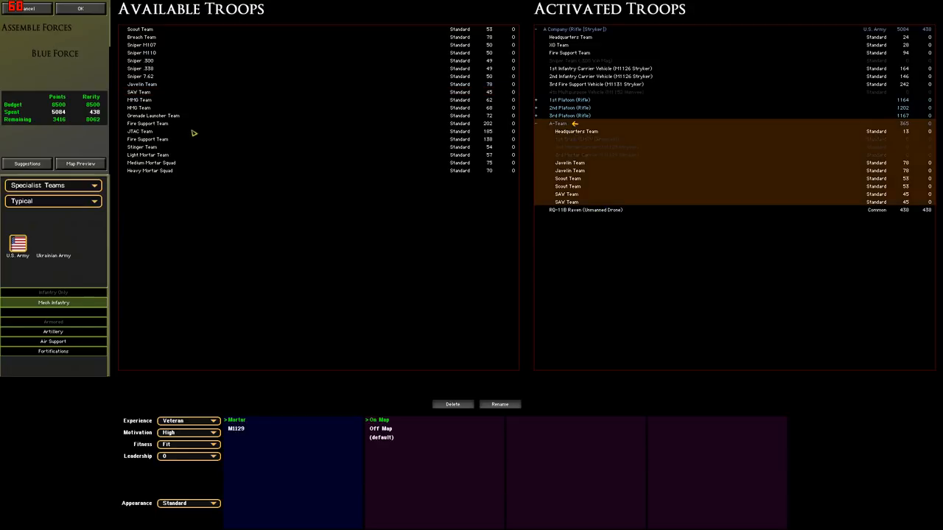
Add two M1126 Stryker infantry carriers to A-Team and select the RQ-11B Raven drone.
{"action": "left_click", "coordinate": [52, 185]}
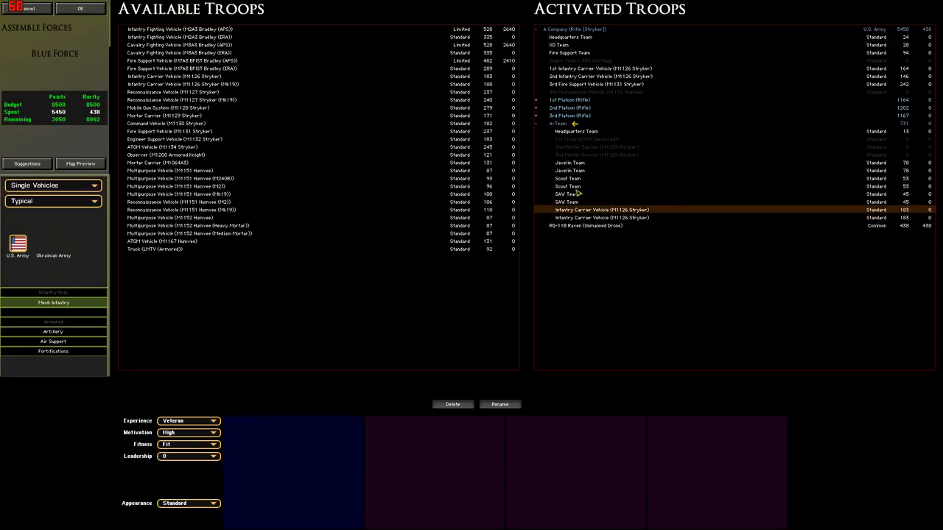
{"action": "left_click", "coordinate": [601, 217]}
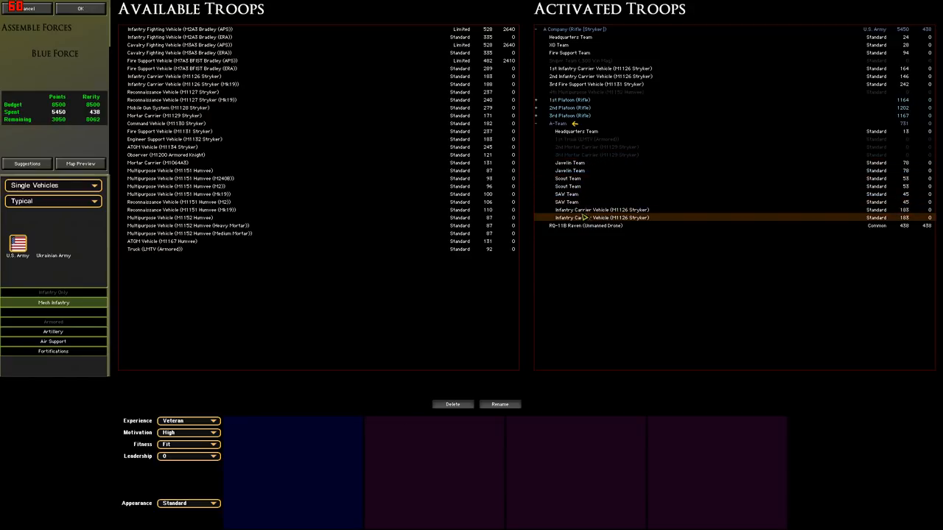
{"action": "left_click", "coordinate": [582, 131]}
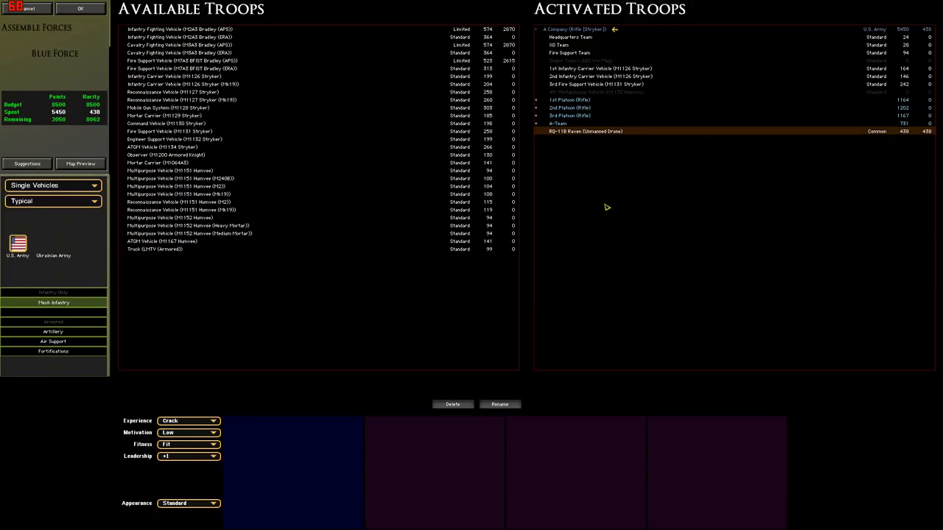
{"action": "mouse_move", "coordinate": [570, 241]}
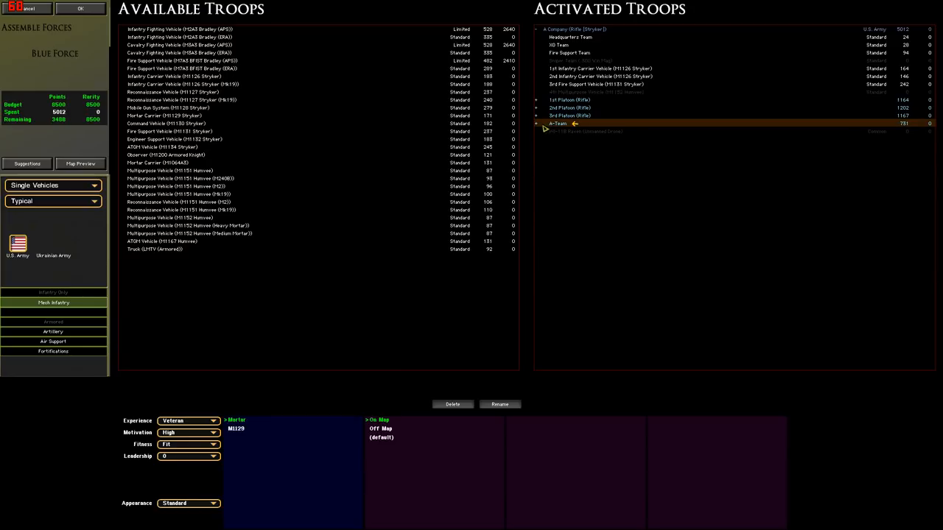
{"action": "left_click", "coordinate": [537, 123]}
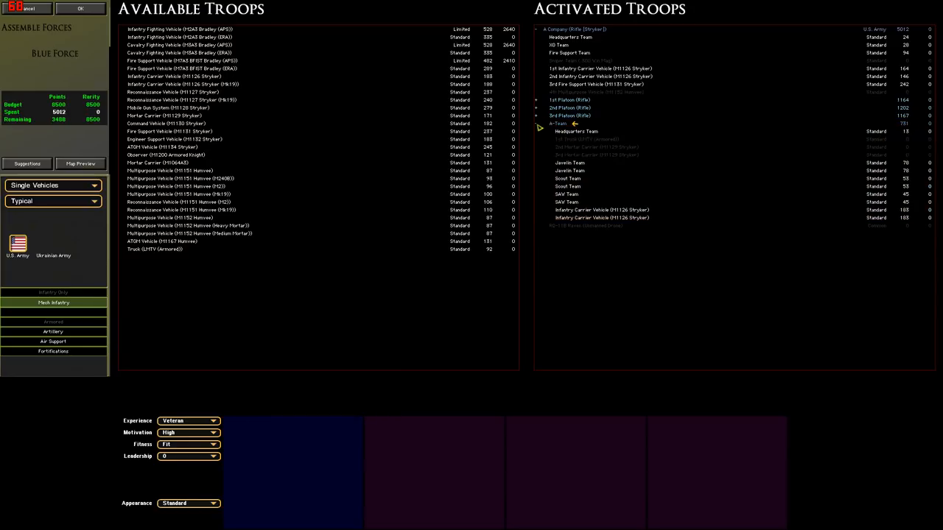
{"action": "left_click", "coordinate": [567, 115]}
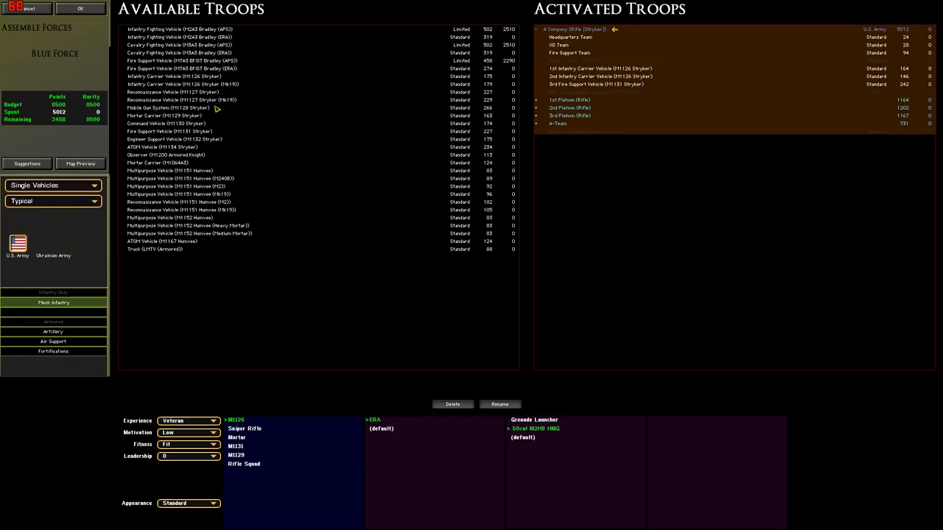
{"action": "mouse_move", "coordinate": [595, 200]}
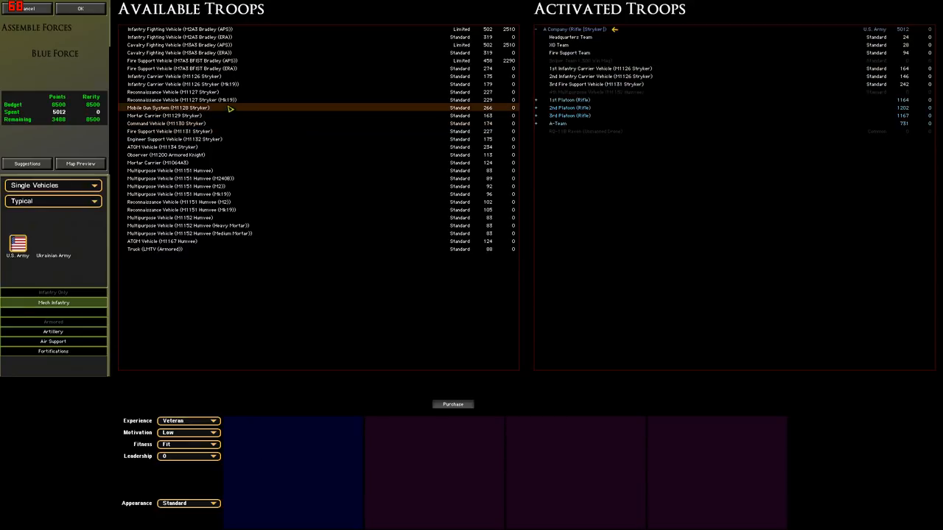
{"action": "mouse_move", "coordinate": [242, 112]}
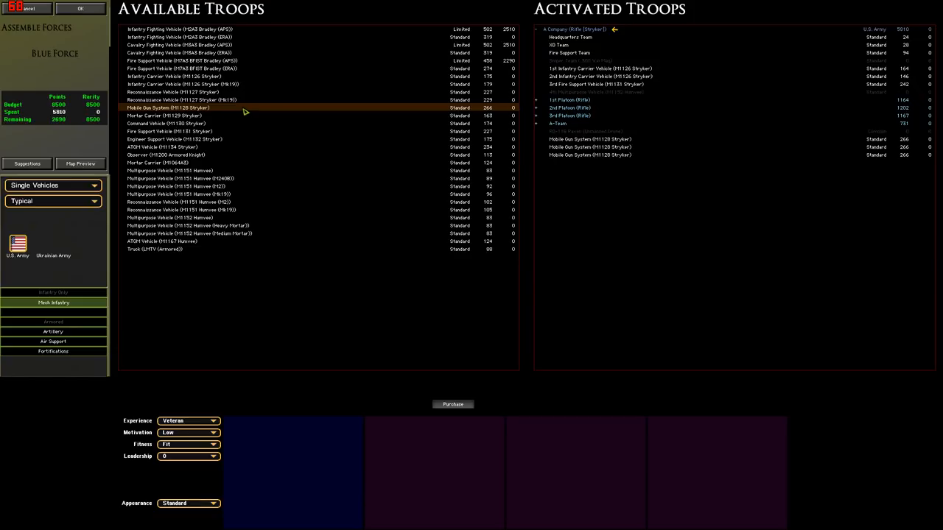
Buy three M1128 Stryker Mobile Gun Systems with raised motivation, reaching 5831 points.
{"action": "left_click", "coordinate": [214, 432]}
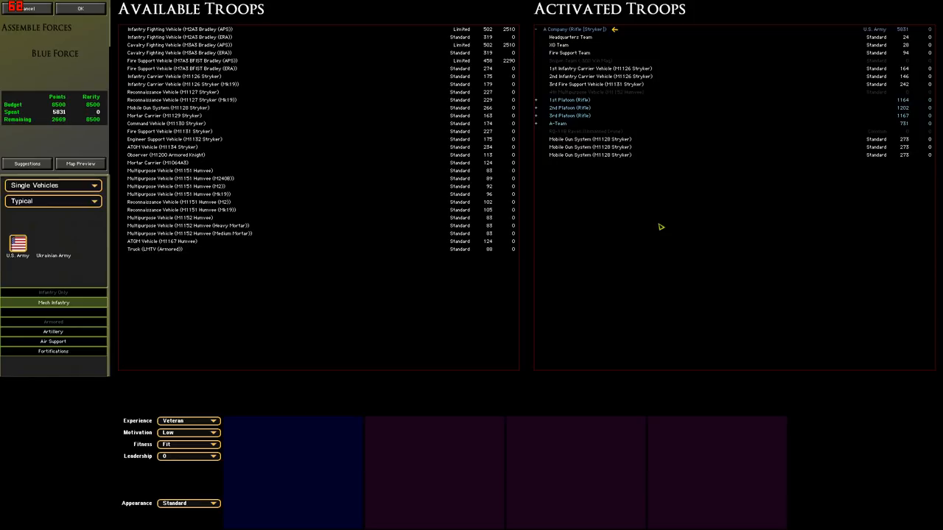
{"action": "mouse_move", "coordinate": [644, 211]}
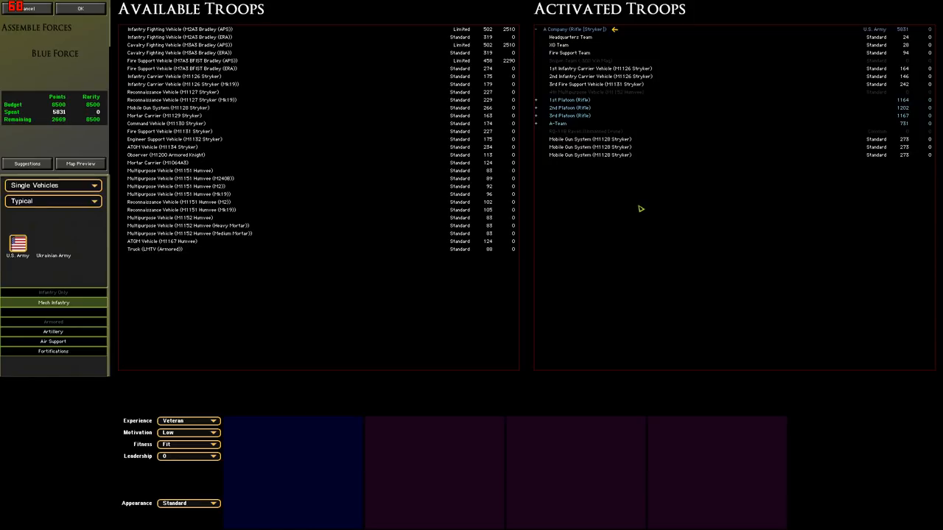
{"action": "mouse_move", "coordinate": [615, 191]}
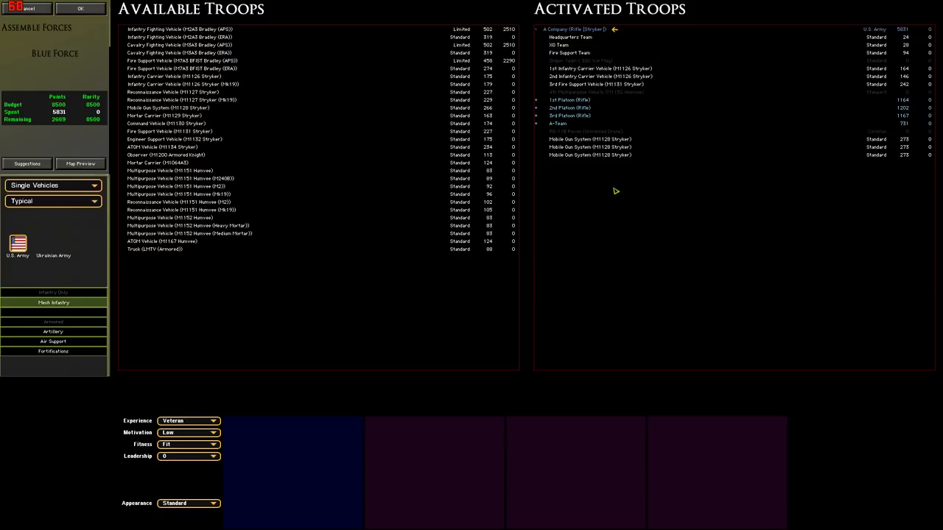
{"action": "left_click", "coordinate": [589, 140]}
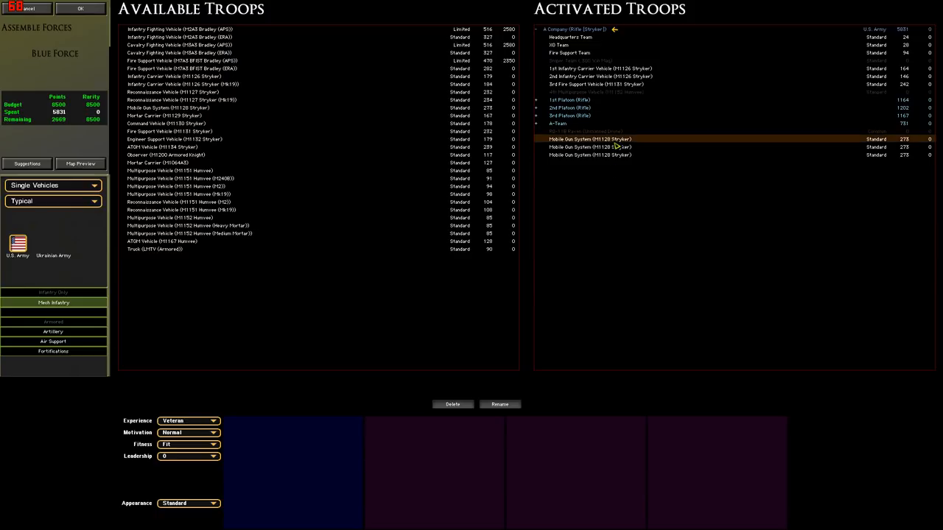
{"action": "left_click", "coordinate": [589, 154]}
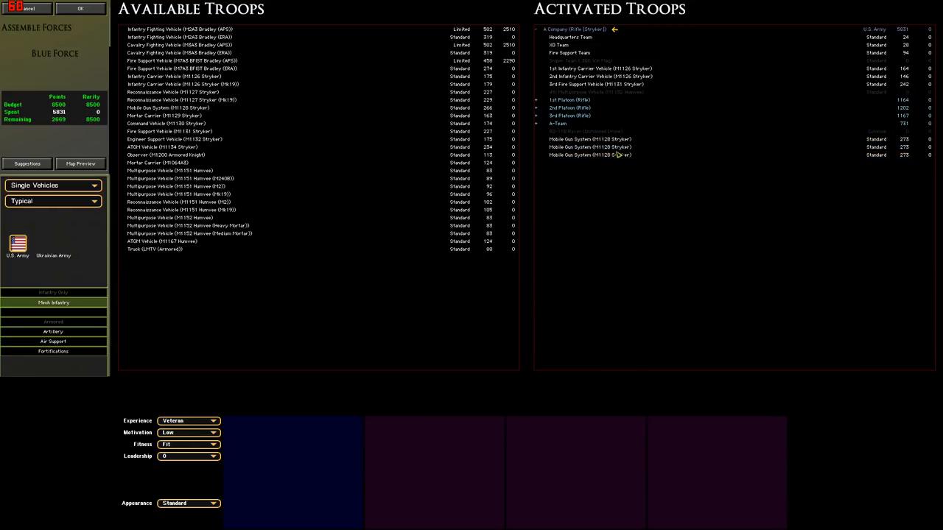
{"action": "mouse_move", "coordinate": [641, 195]}
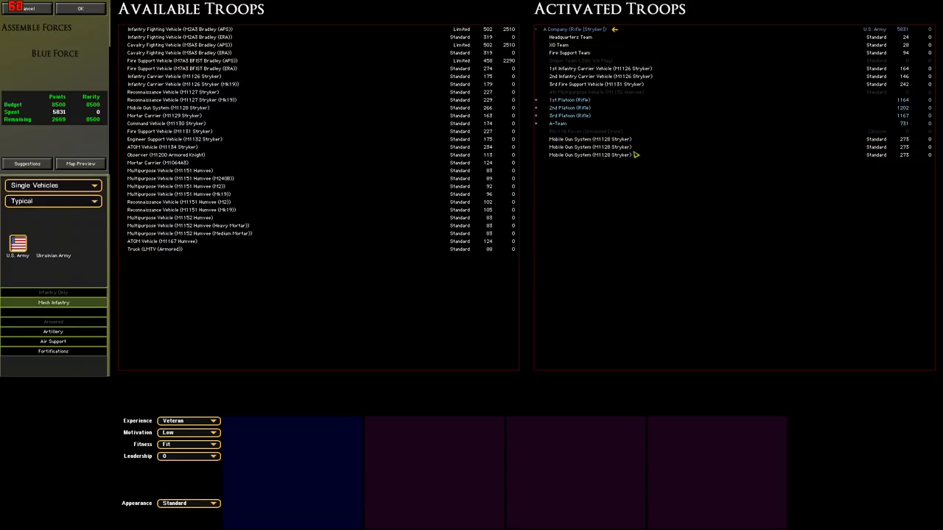
{"action": "left_click", "coordinate": [590, 147]}
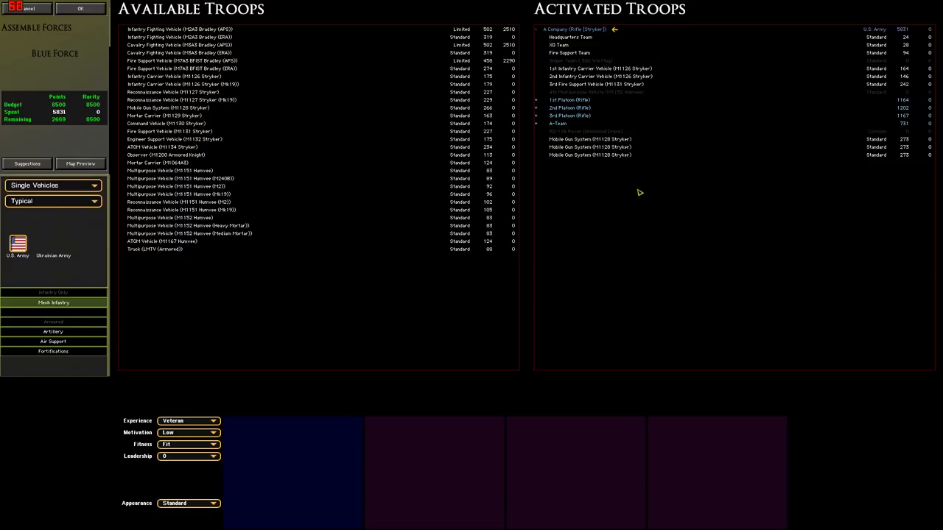
{"action": "mouse_move", "coordinate": [633, 164]}
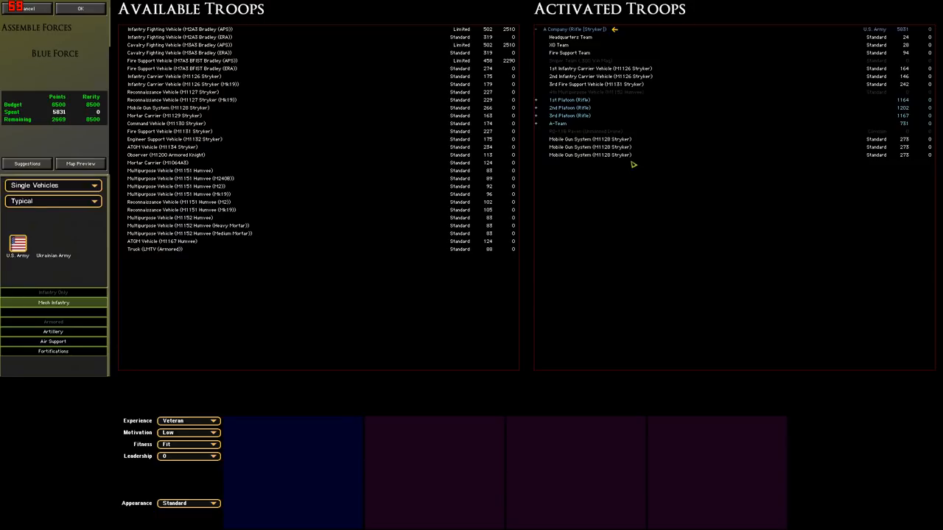
{"action": "mouse_move", "coordinate": [147, 182]}
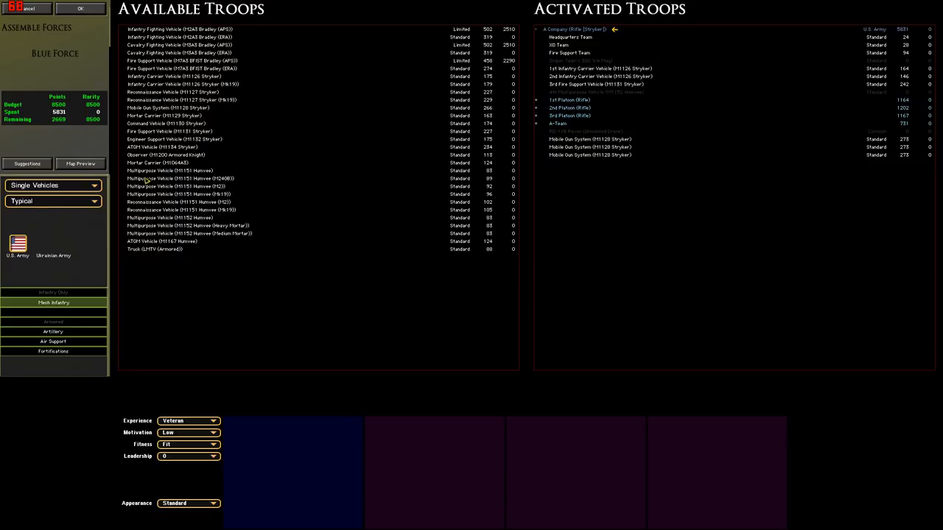
{"action": "left_click", "coordinate": [52, 185]}
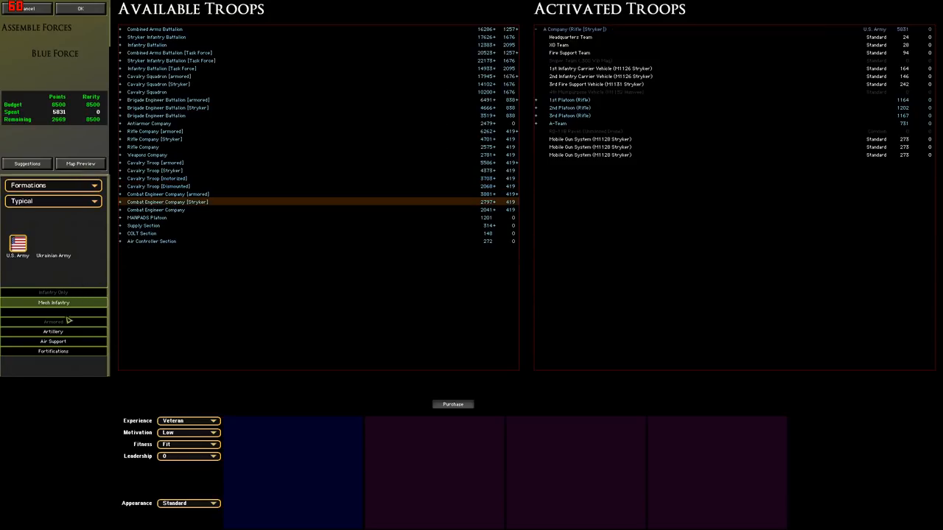
Set up Self-Propelled Howitzer Platoon purchases at Regular experience and Normal motivation.
{"action": "left_click", "coordinate": [53, 331]}
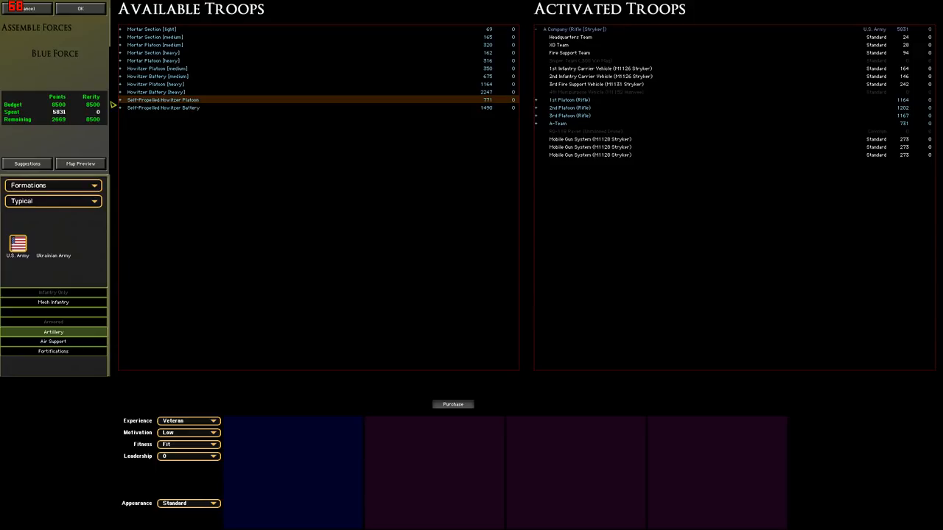
{"action": "left_click", "coordinate": [120, 100]}
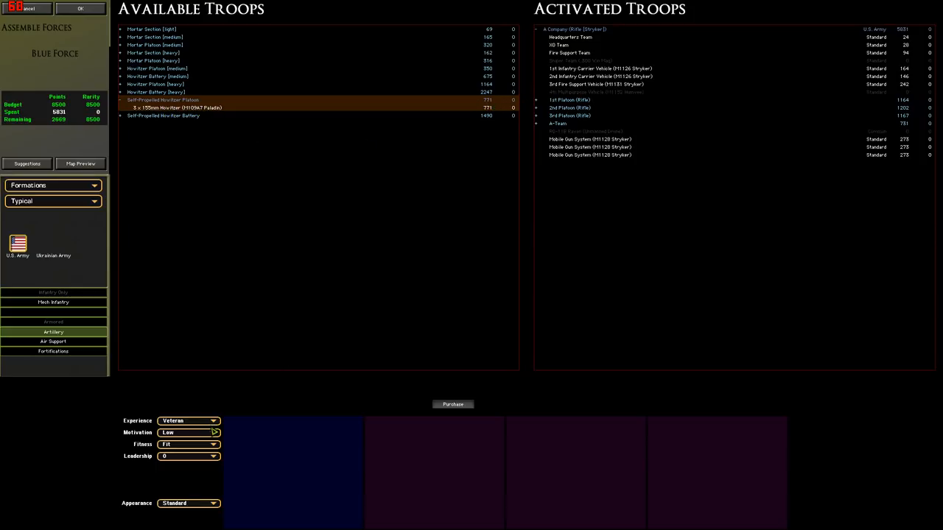
{"action": "left_click", "coordinate": [189, 421]}
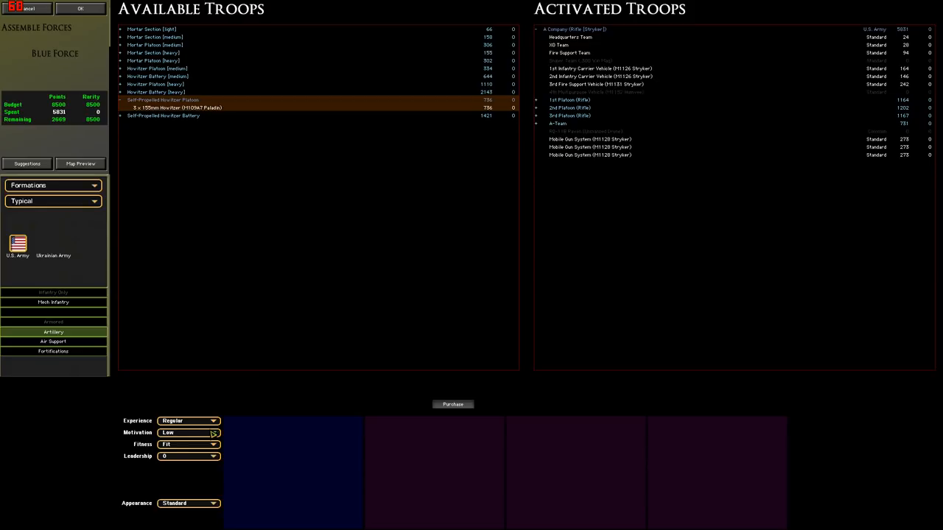
{"action": "left_click", "coordinate": [188, 433]}
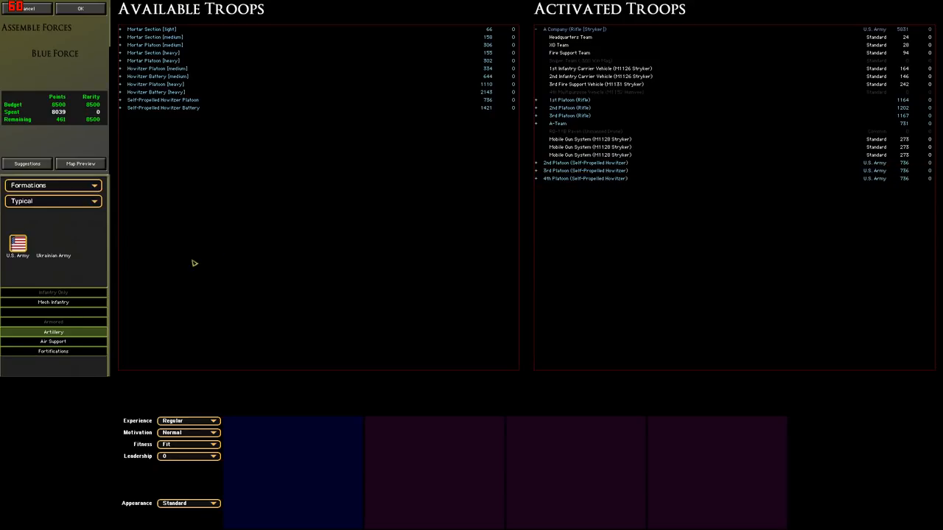
{"action": "mouse_move", "coordinate": [616, 26]}
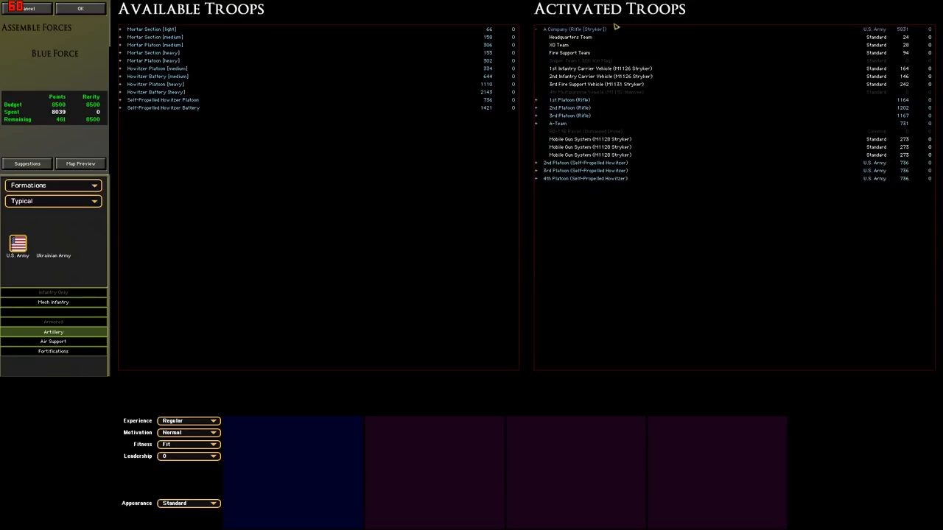
{"action": "mouse_move", "coordinate": [587, 116]}
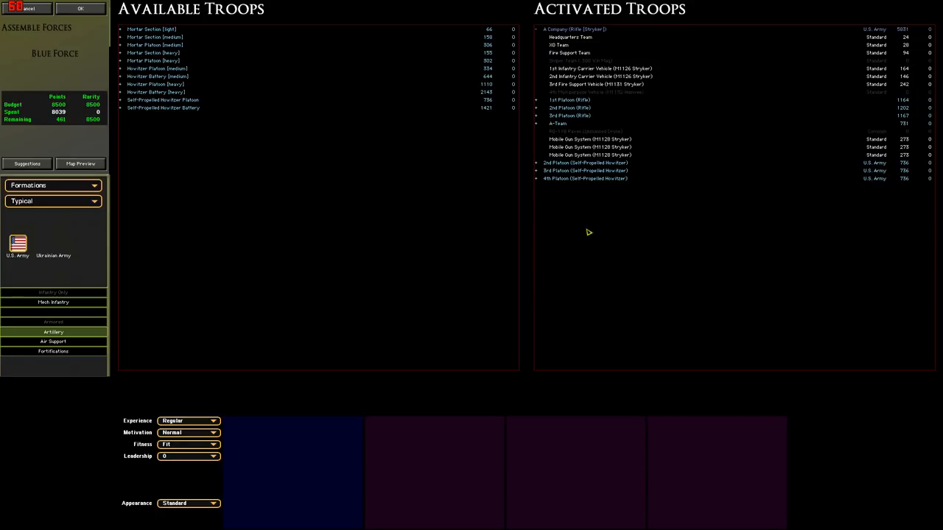
{"action": "mouse_move", "coordinate": [538, 252]}
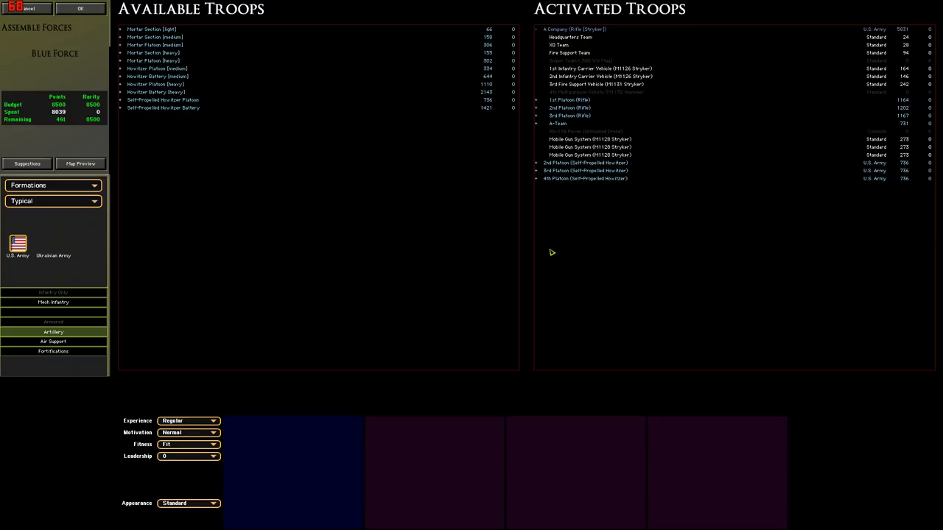
{"action": "mouse_move", "coordinate": [587, 50]}
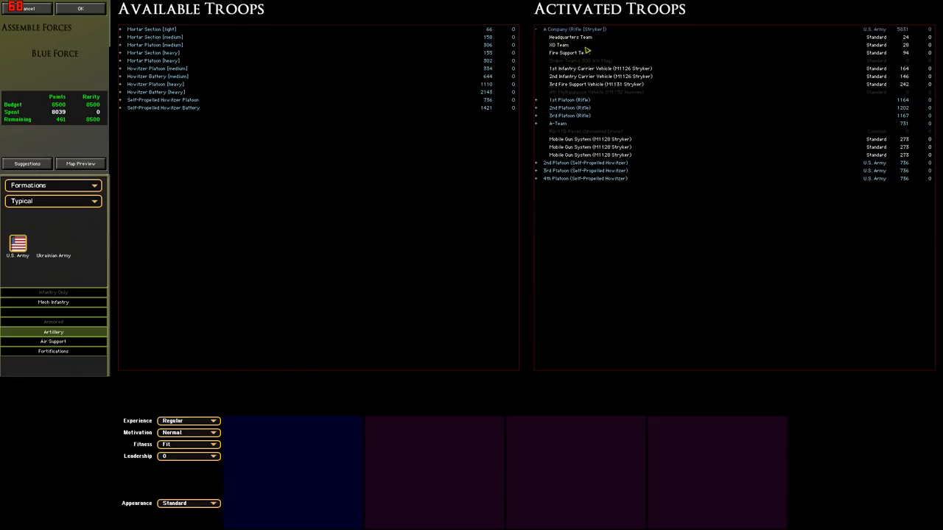
{"action": "left_click", "coordinate": [595, 84]}
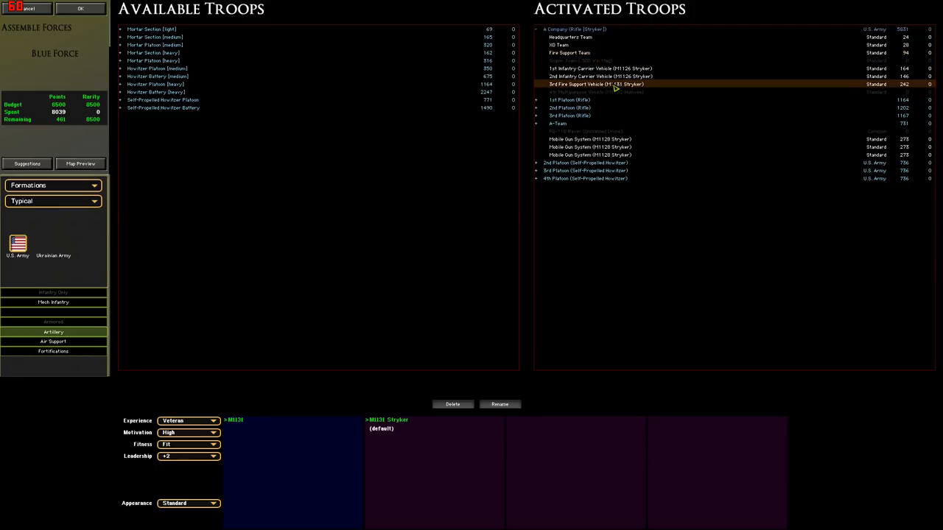
{"action": "mouse_move", "coordinate": [648, 245]}
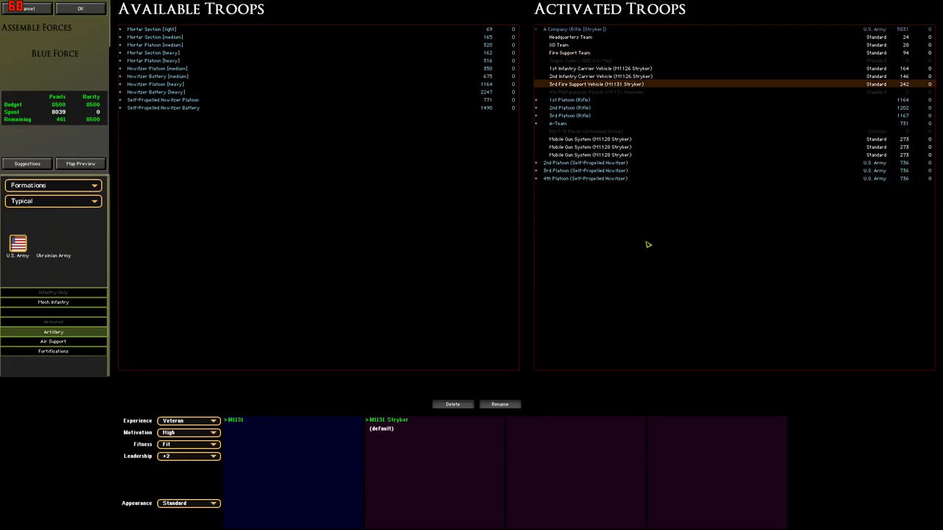
{"action": "left_click", "coordinate": [586, 163]}
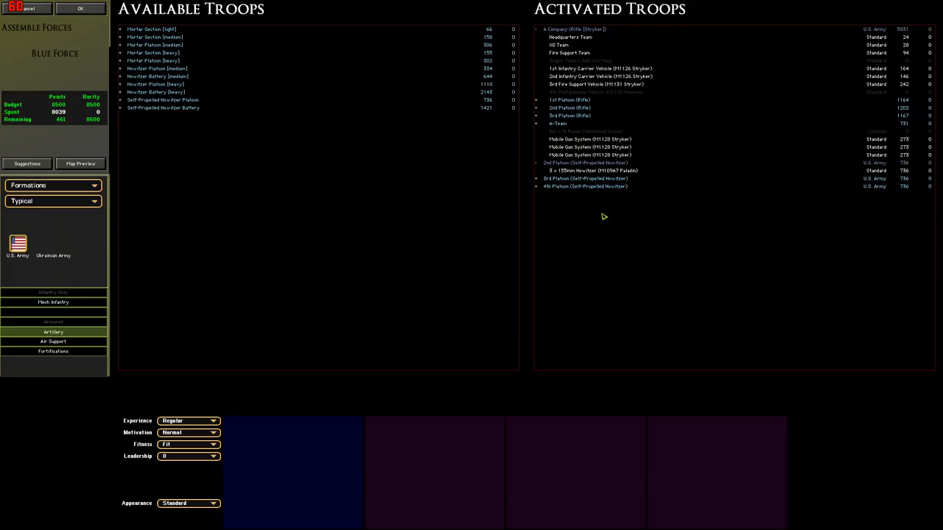
{"action": "mouse_move", "coordinate": [521, 169]}
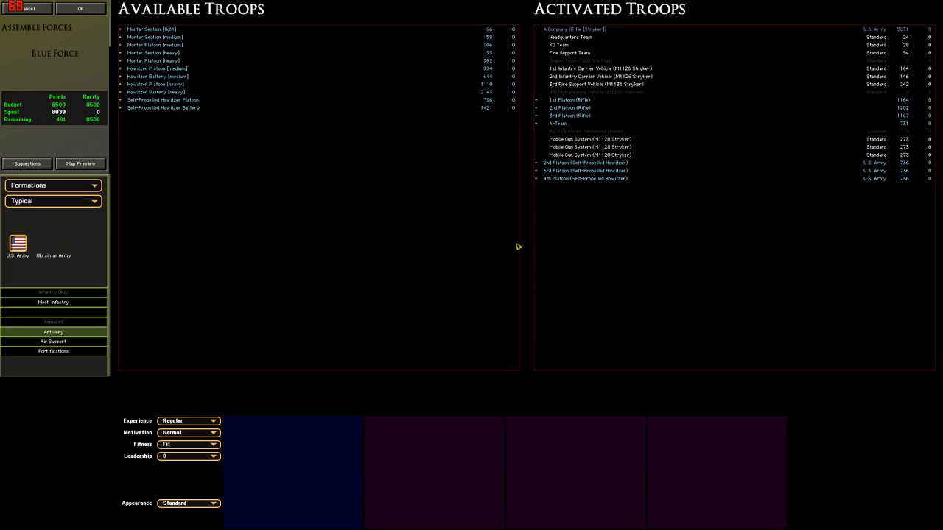
{"action": "left_click", "coordinate": [586, 170]}
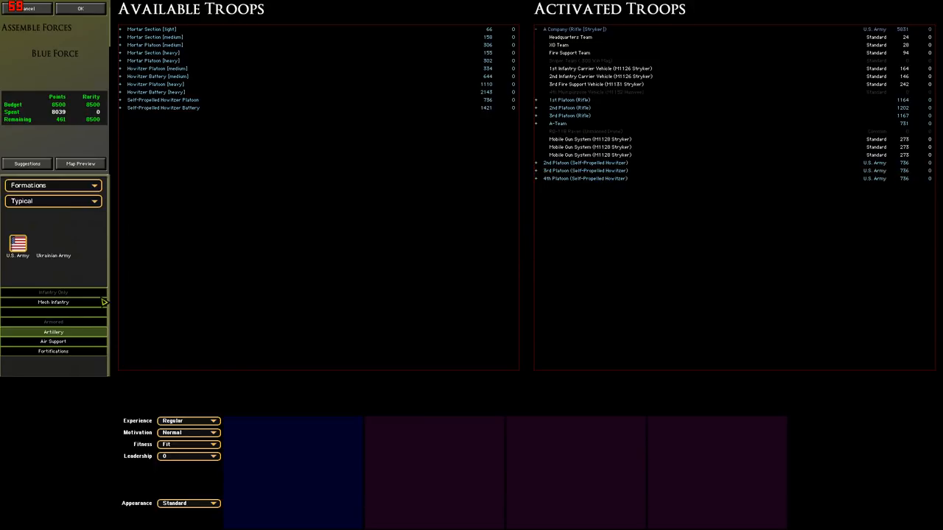
Buy two Target Reference Points from Fortifications, reaching 8489 of 8500 points.
{"action": "left_click", "coordinate": [53, 352]}
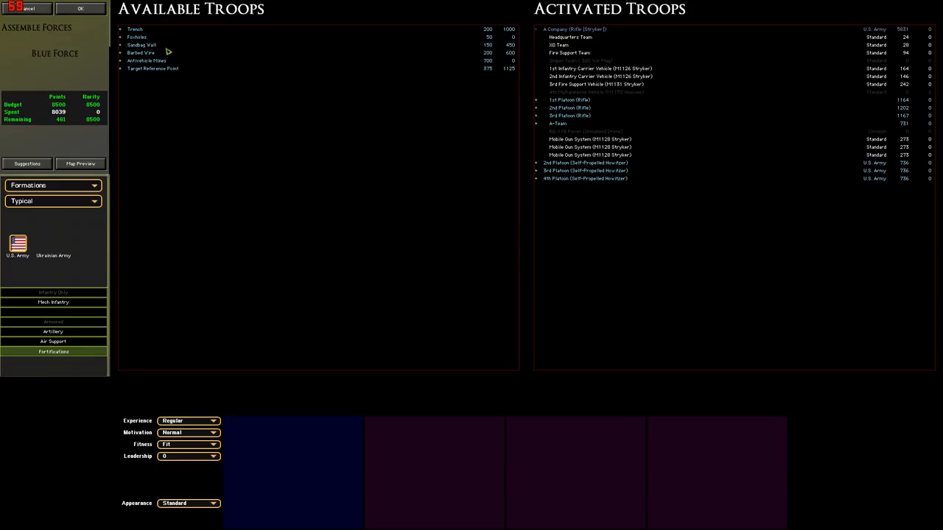
{"action": "left_click", "coordinate": [153, 67]}
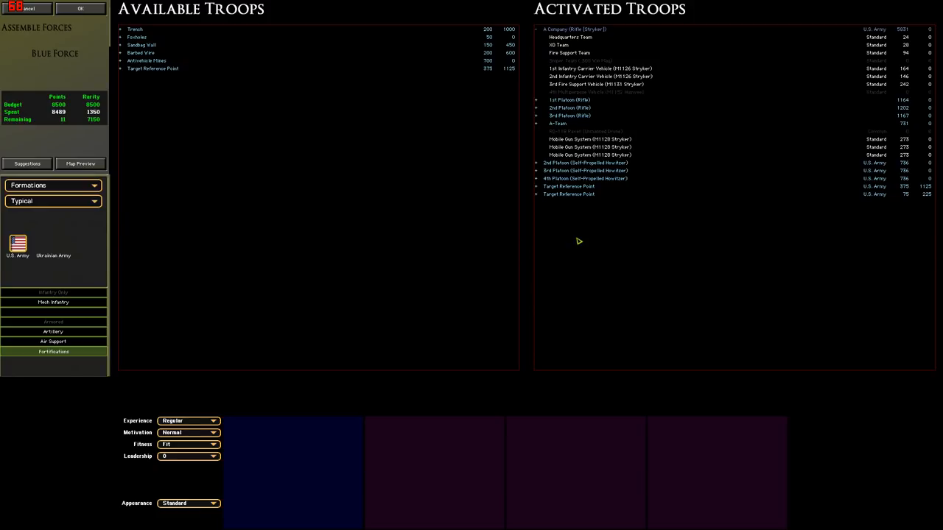
{"action": "mouse_move", "coordinate": [596, 243]}
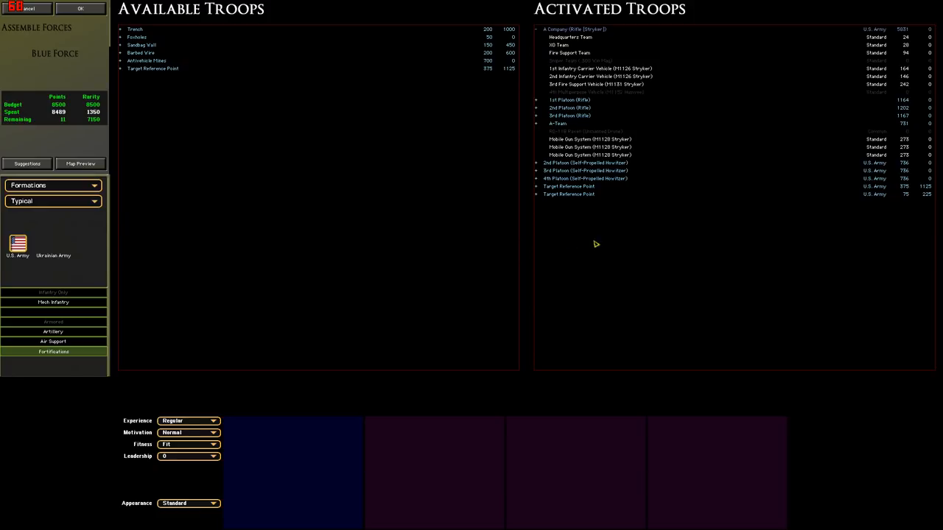
{"action": "mouse_move", "coordinate": [582, 155]}
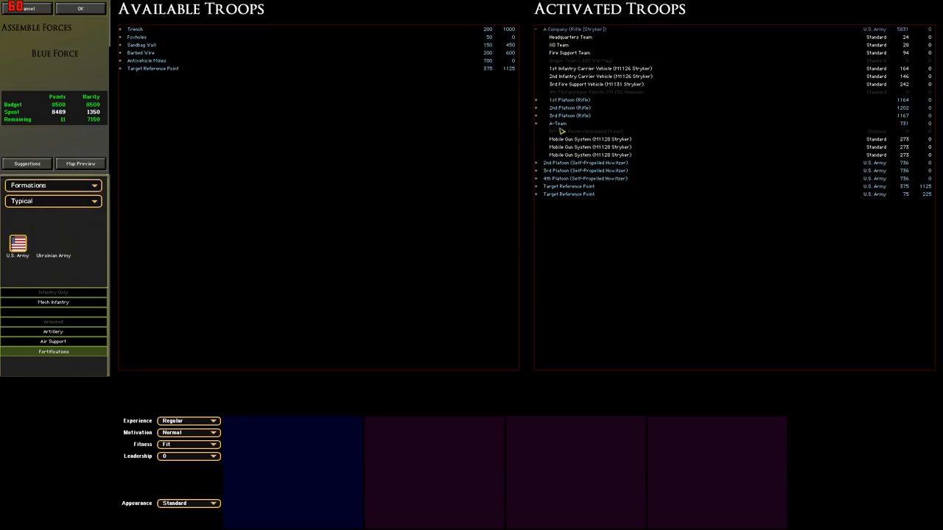
Expand the platoons and lower 1st Platoon's second carrier to Veteran.
{"action": "left_click", "coordinate": [569, 116]}
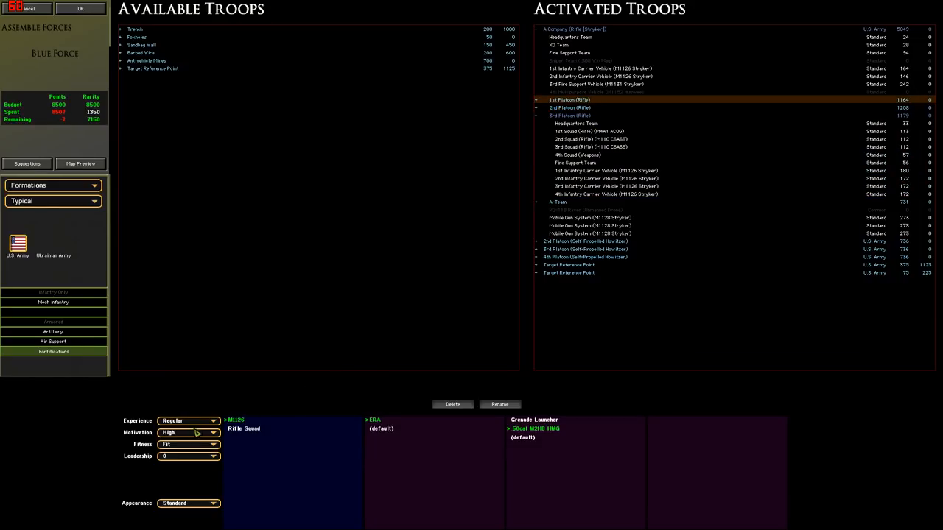
{"action": "left_click", "coordinate": [188, 433]}
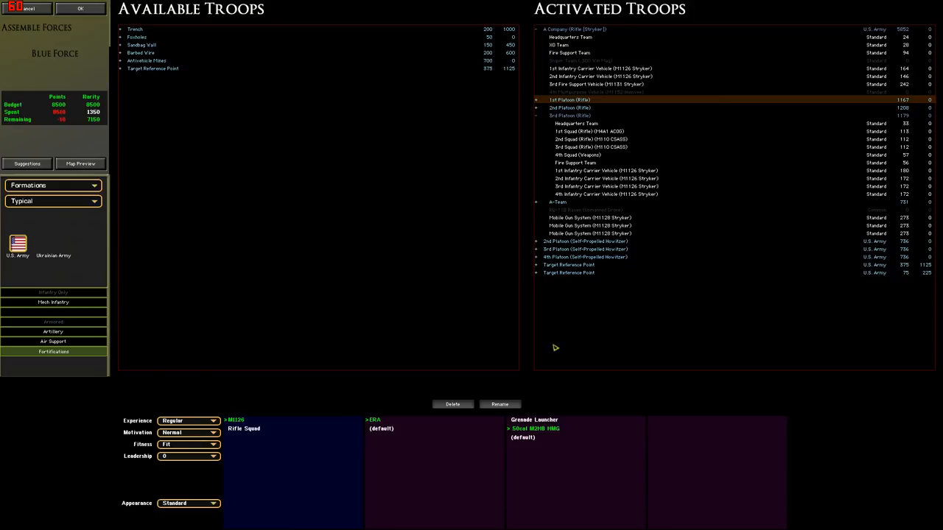
{"action": "left_click", "coordinate": [570, 108]}
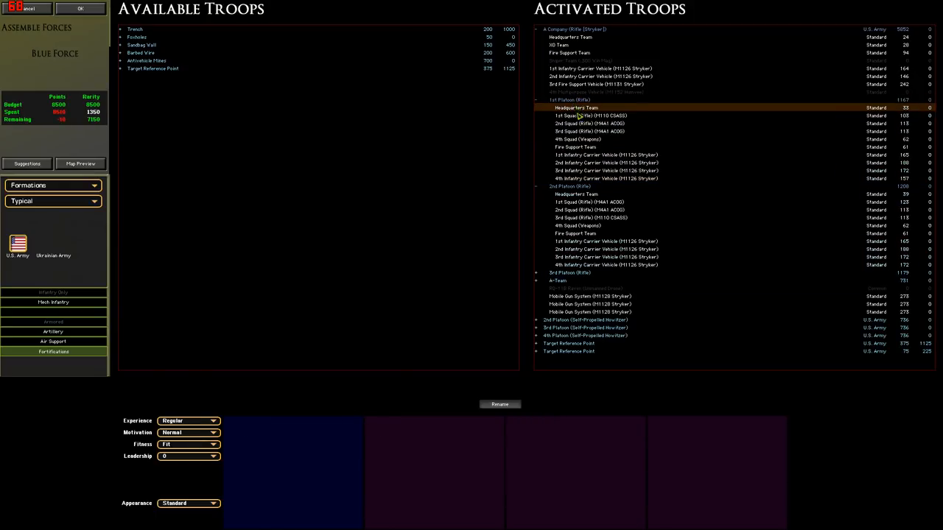
{"action": "left_click", "coordinate": [604, 162]}
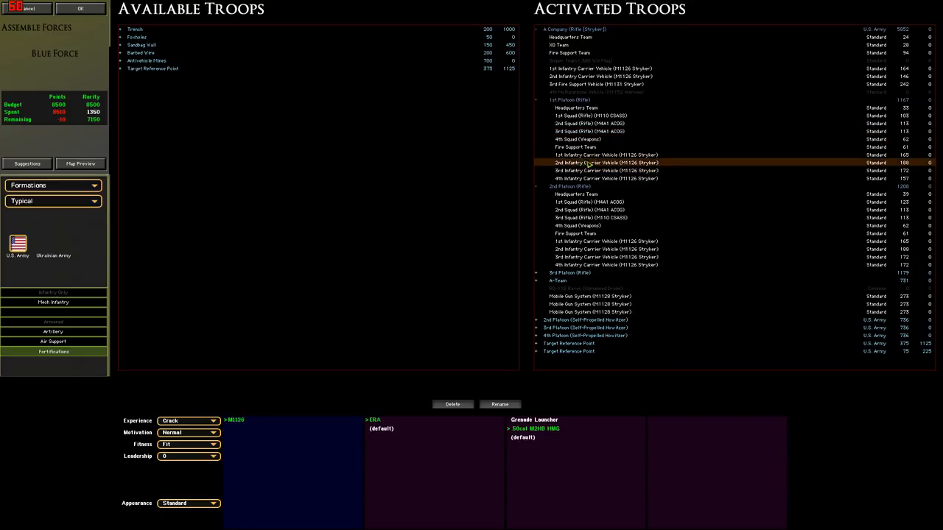
{"action": "left_click", "coordinate": [214, 421]}
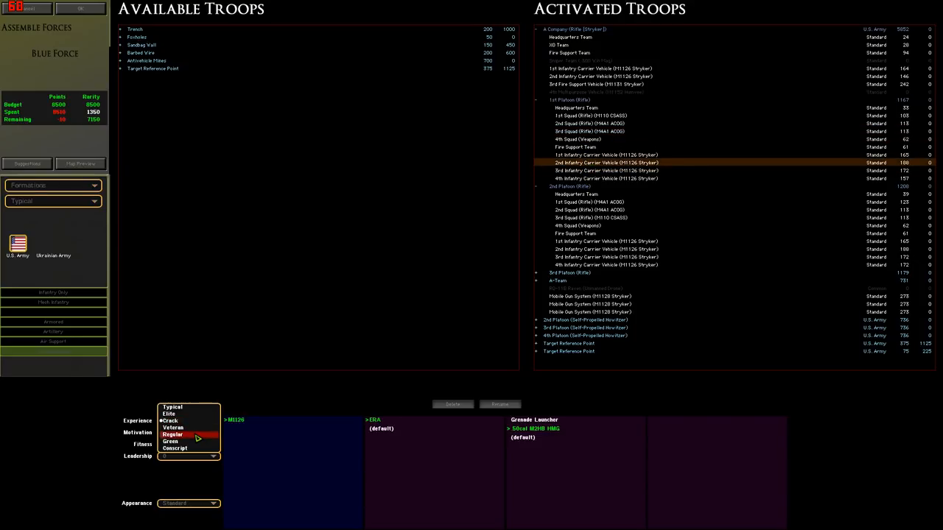
{"action": "left_click", "coordinate": [168, 427]}
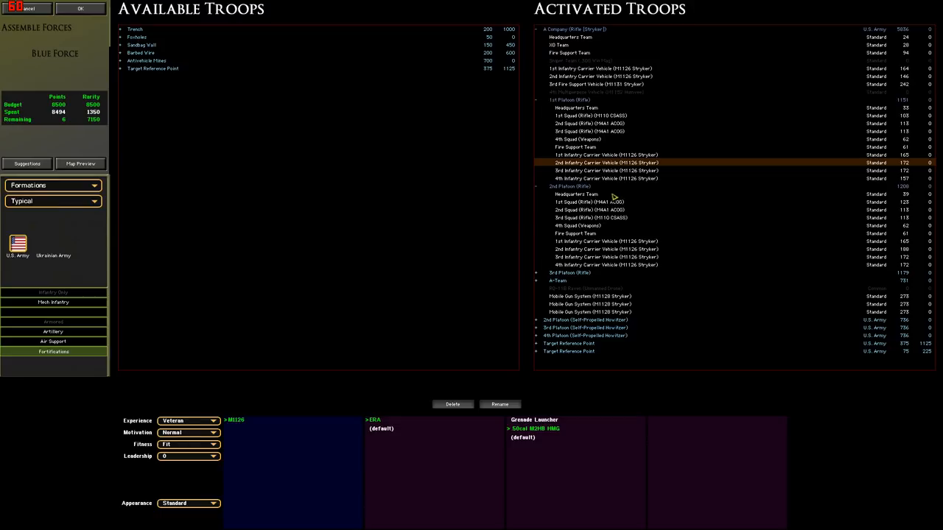
Lower 2nd Platoon's second carrier to Veteran and collapse the platoon.
{"action": "left_click", "coordinate": [587, 202]}
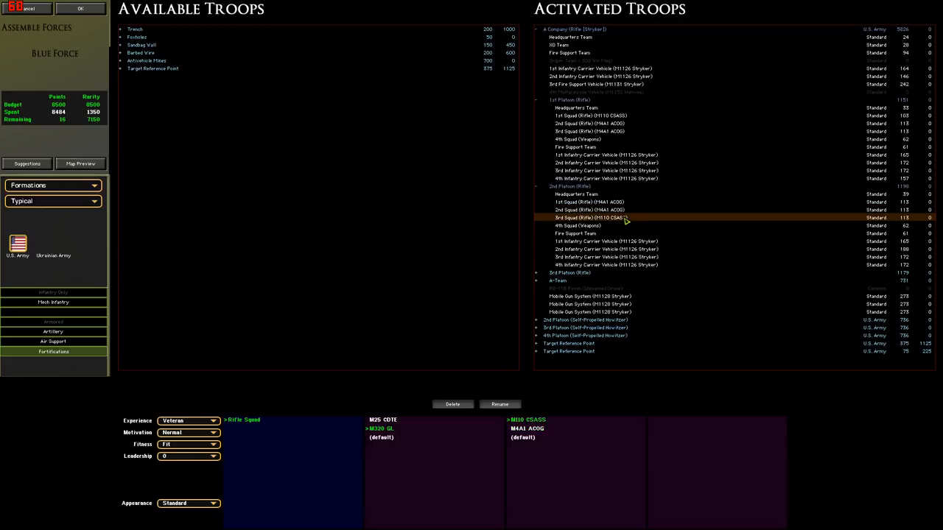
{"action": "left_click", "coordinate": [606, 241]}
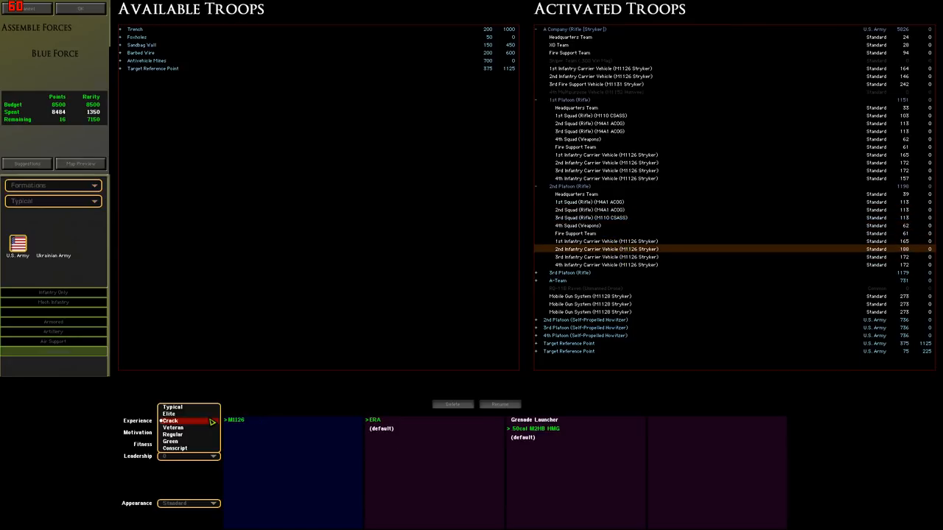
{"action": "left_click", "coordinate": [173, 427]}
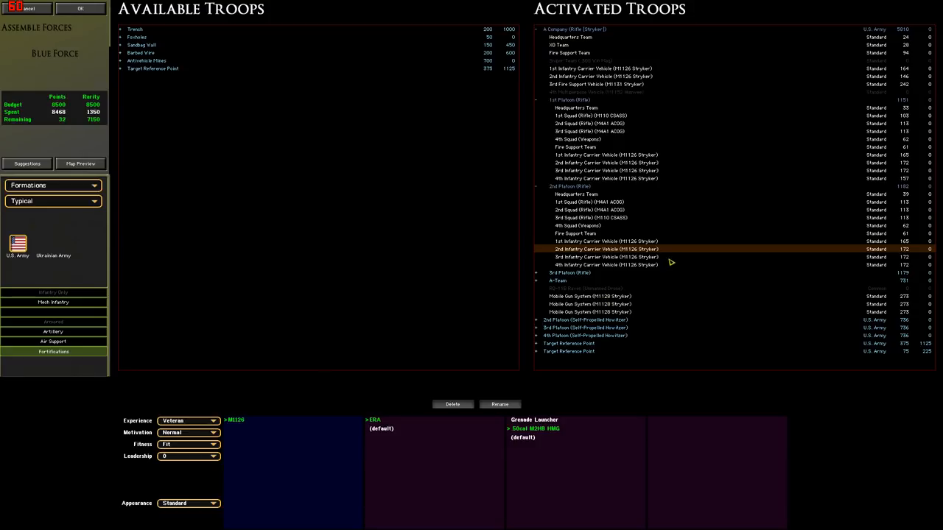
{"action": "left_click", "coordinate": [604, 264]}
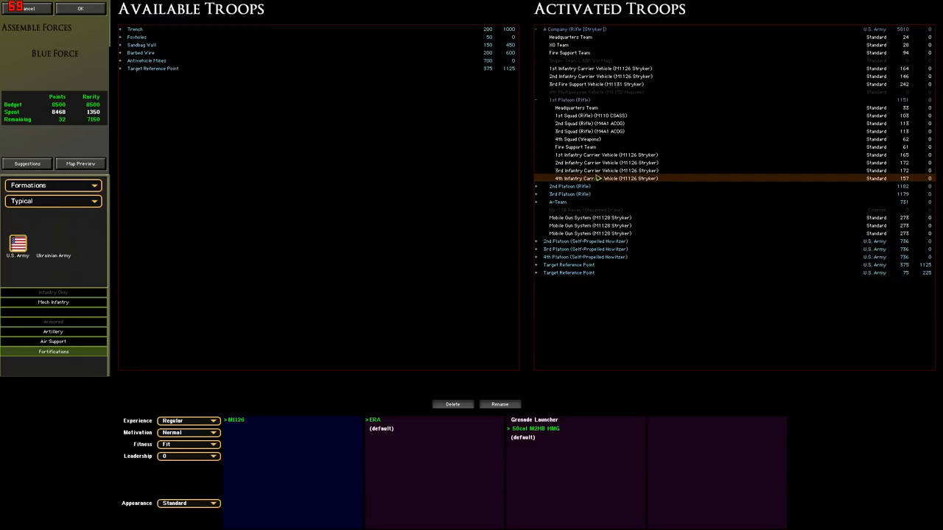
Raise A Company's second carrier to Normal motivation and make 3rd Platoon's first carrier Veteran.
{"action": "left_click", "coordinate": [604, 155]}
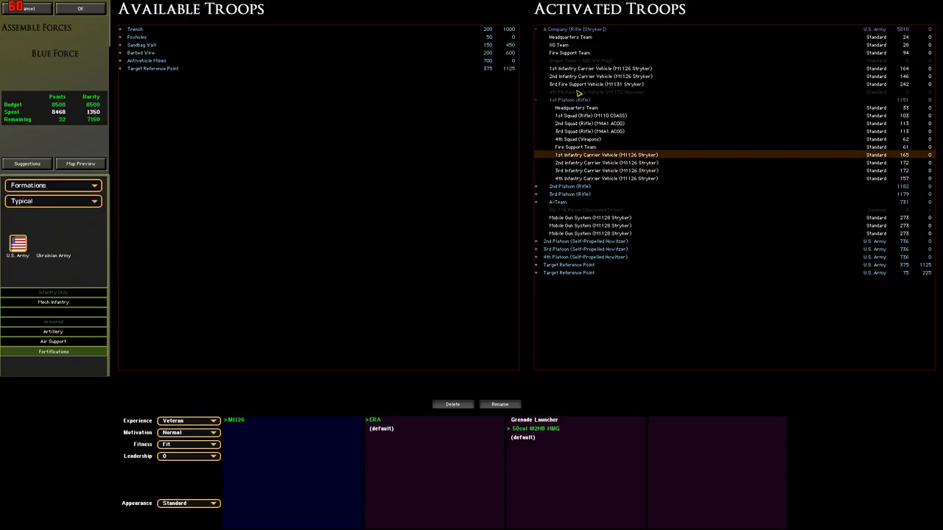
{"action": "left_click", "coordinate": [600, 76]}
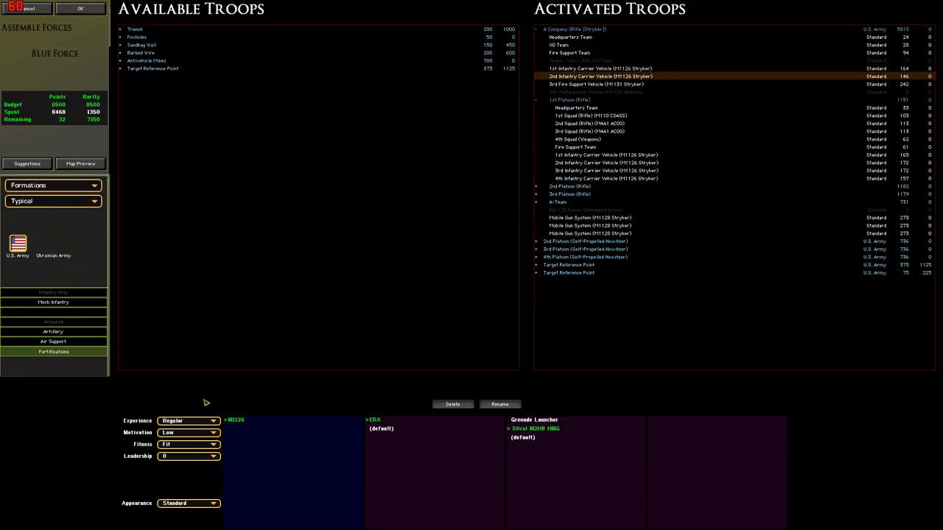
{"action": "left_click", "coordinate": [188, 433]}
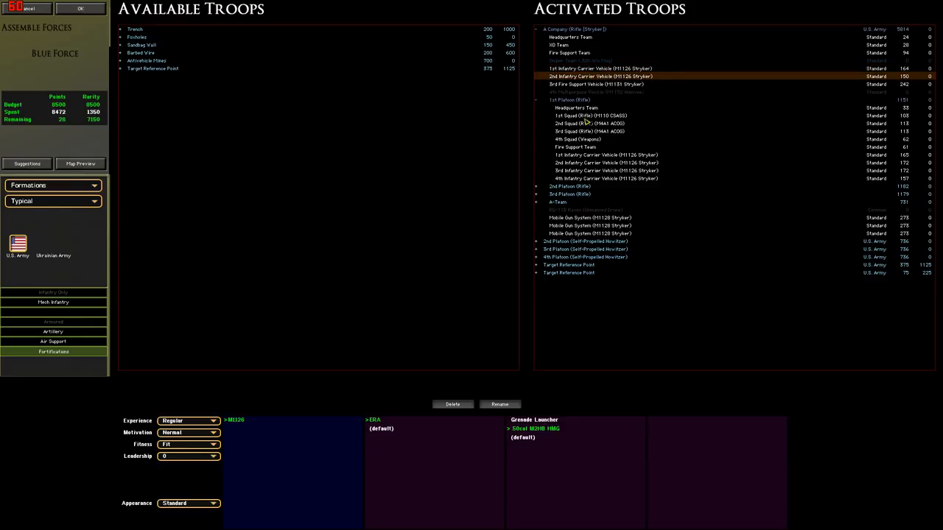
{"action": "left_click", "coordinate": [188, 421]}
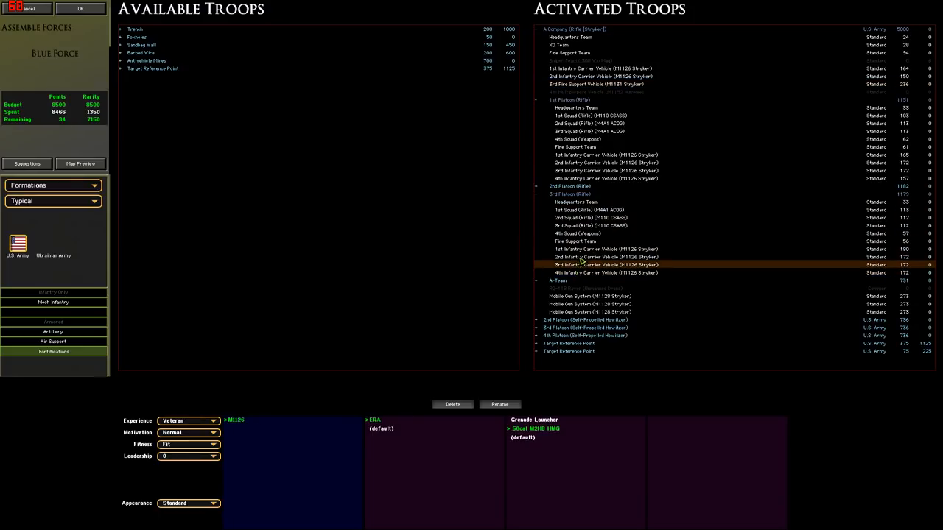
{"action": "left_click", "coordinate": [188, 420]}
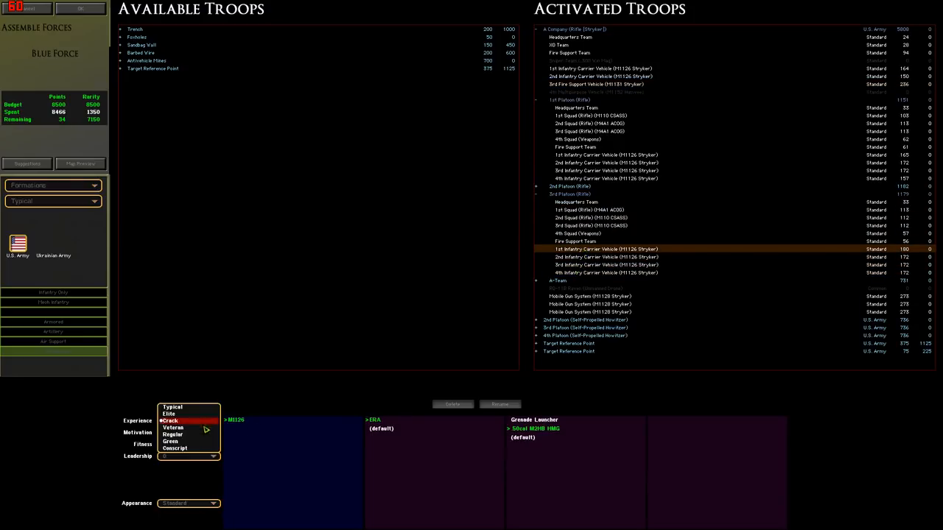
{"action": "left_click", "coordinate": [173, 427]}
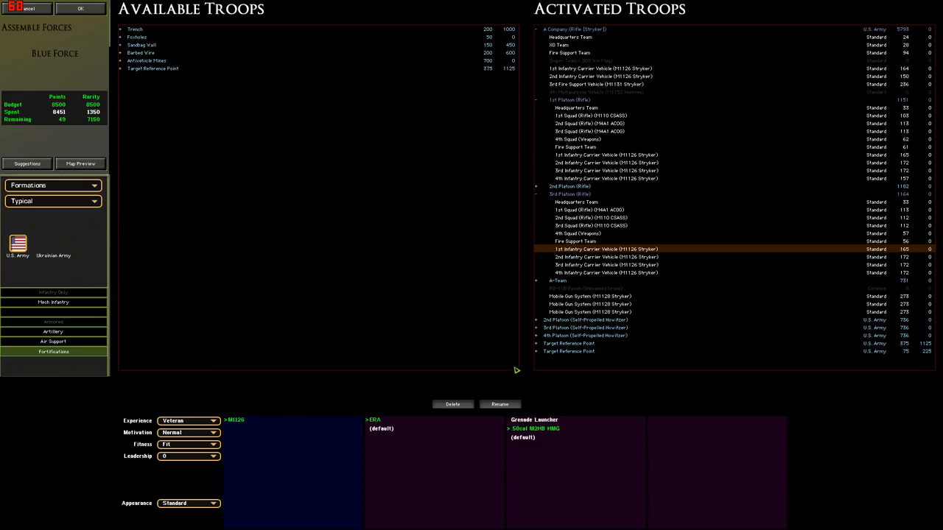
{"action": "mouse_move", "coordinate": [525, 379]}
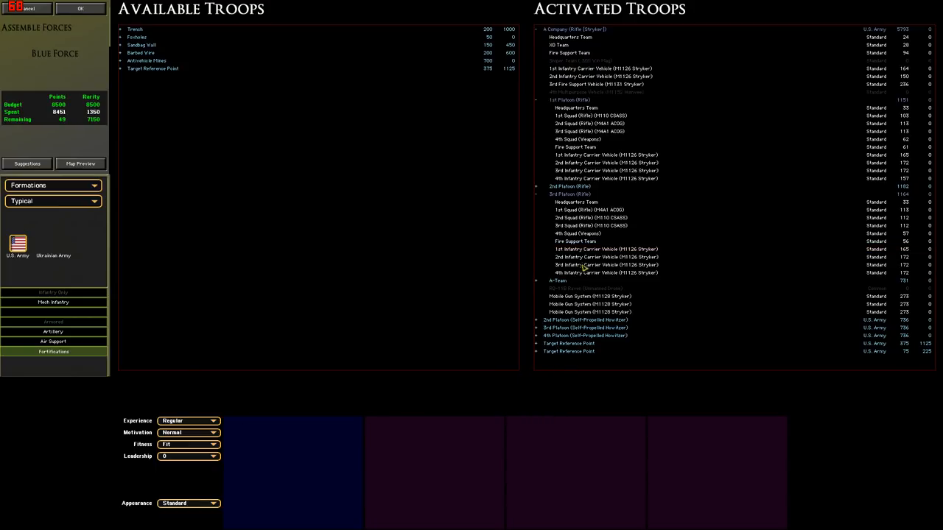
{"action": "left_click", "coordinate": [582, 186]}
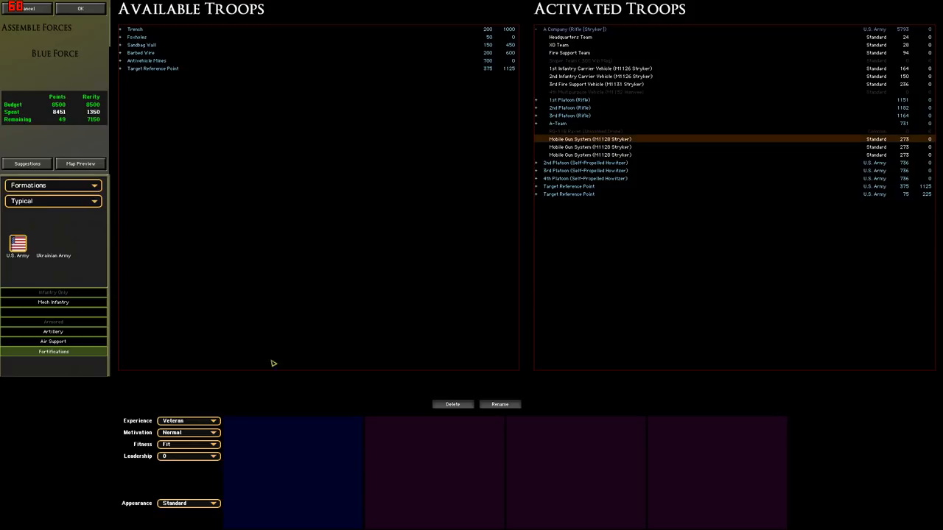
Set both Mobile Gun System Strykers to Crack, spending 8497 with 3 left.
{"action": "left_click", "coordinate": [213, 421]}
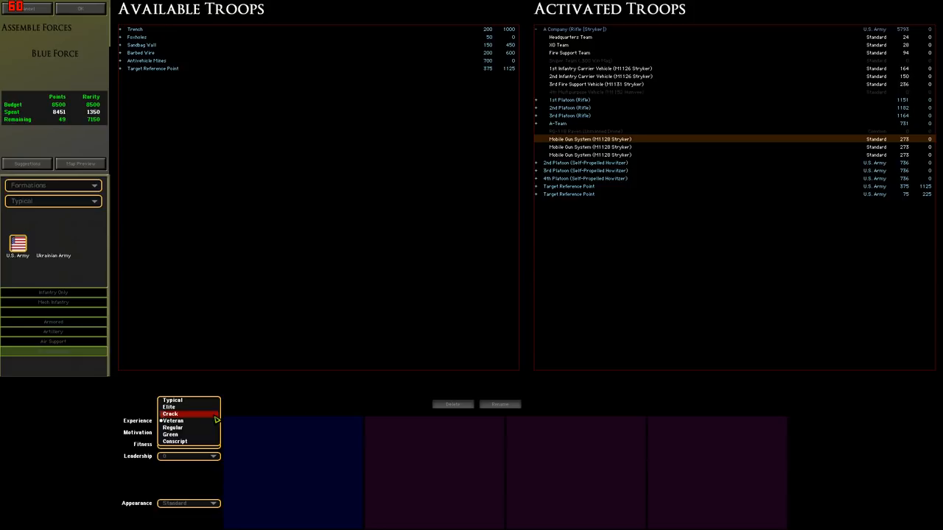
{"action": "left_click", "coordinate": [171, 414]}
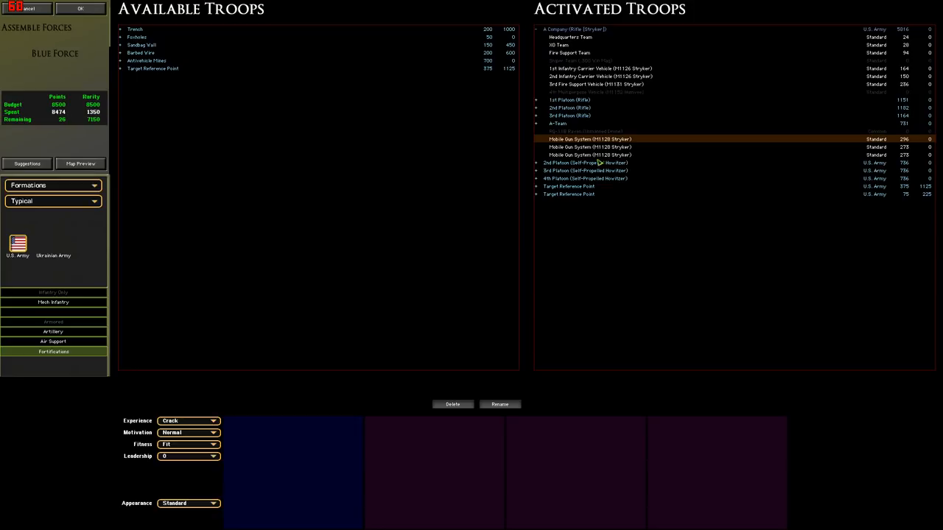
{"action": "left_click", "coordinate": [214, 421]}
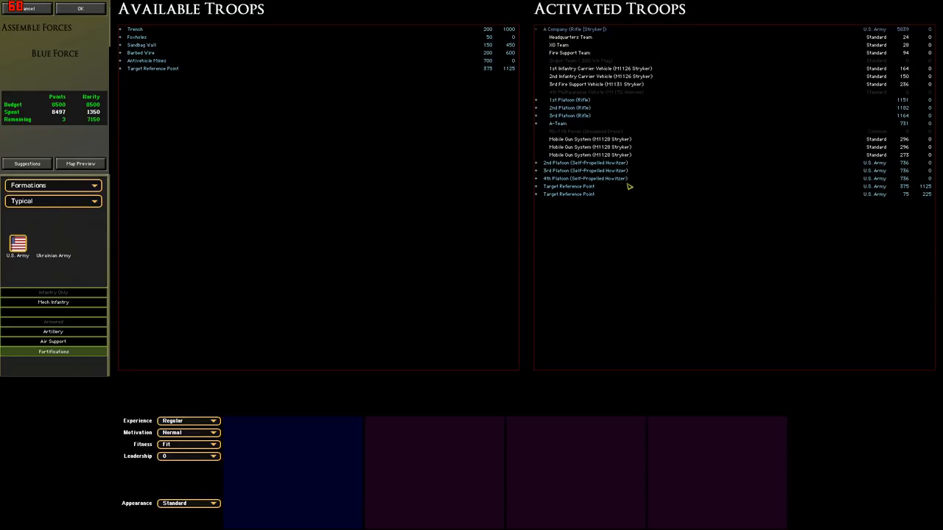
{"action": "left_click", "coordinate": [590, 139]}
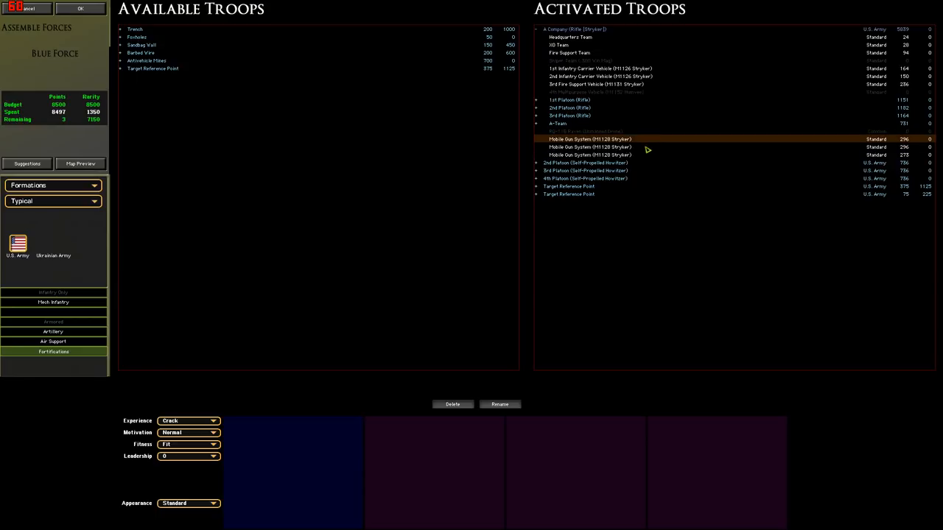
{"action": "left_click", "coordinate": [589, 155]}
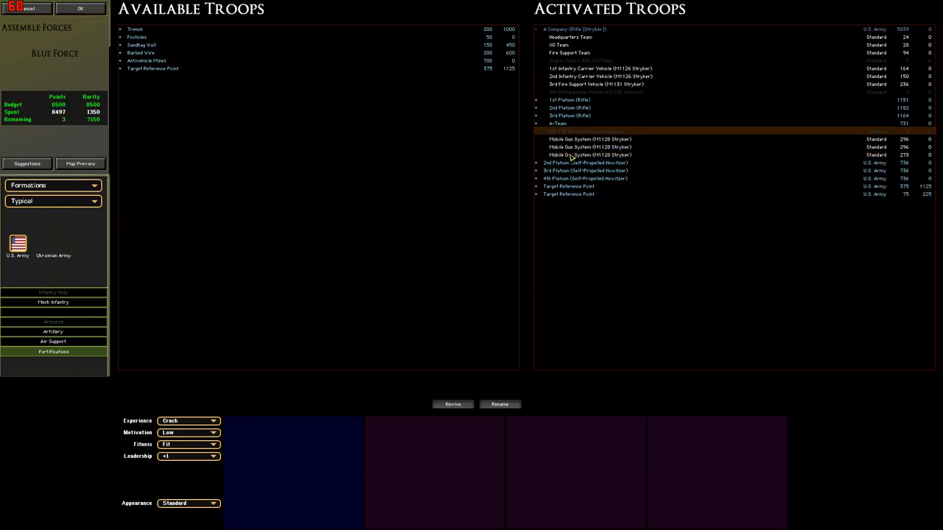
Put the second and first Mobile Gun Systems back to Veteran, 8451 spent.
{"action": "left_click", "coordinate": [589, 147]}
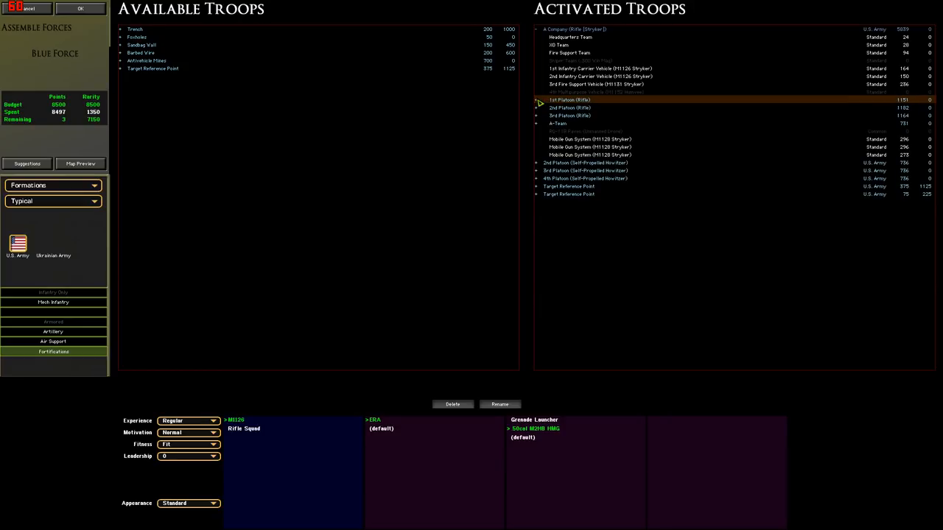
{"action": "left_click", "coordinate": [188, 421]}
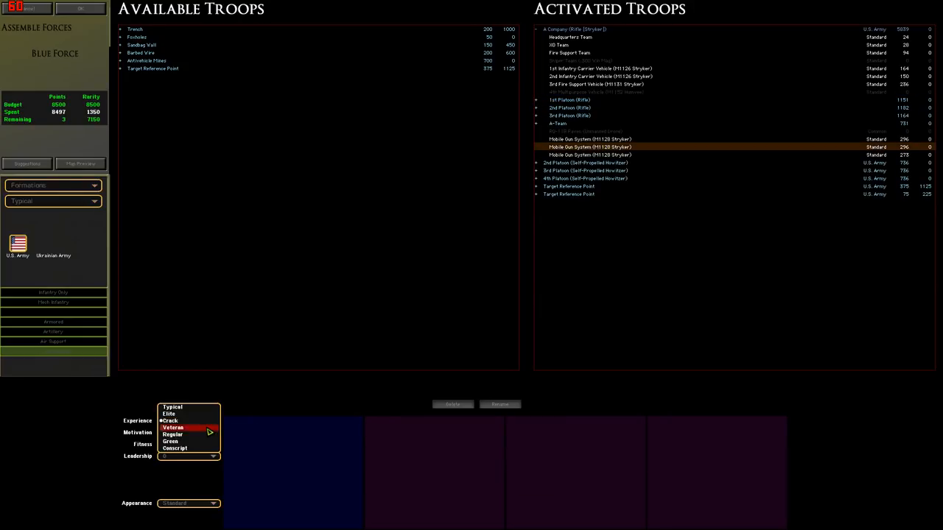
{"action": "left_click", "coordinate": [170, 421]}
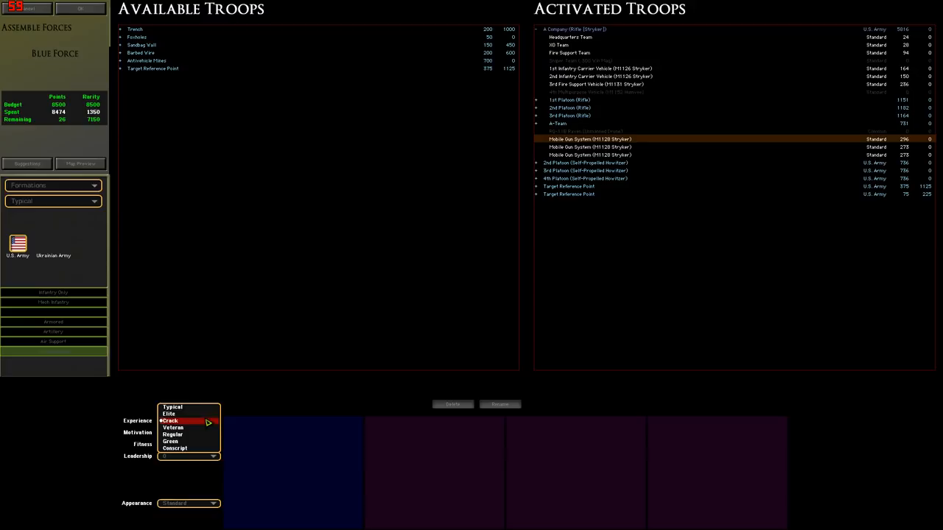
{"action": "left_click", "coordinate": [173, 434]}
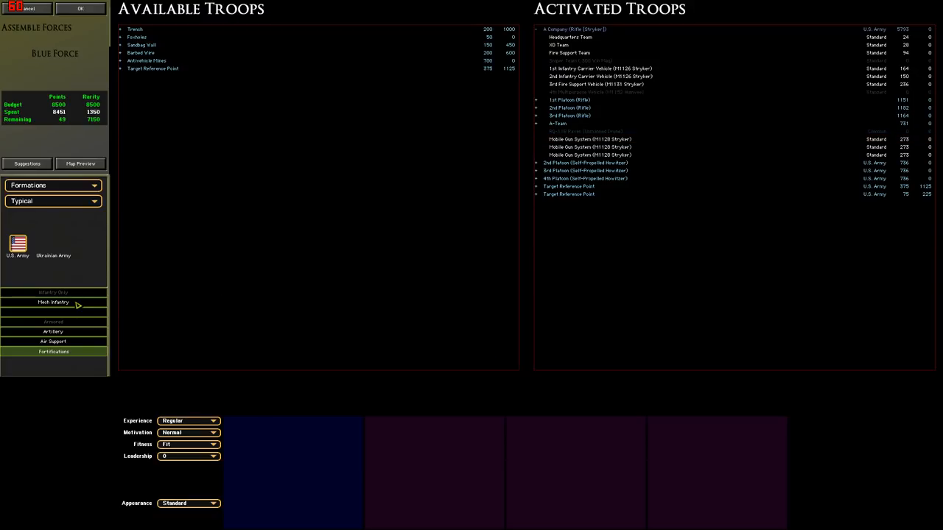
{"action": "left_click", "coordinate": [53, 302]}
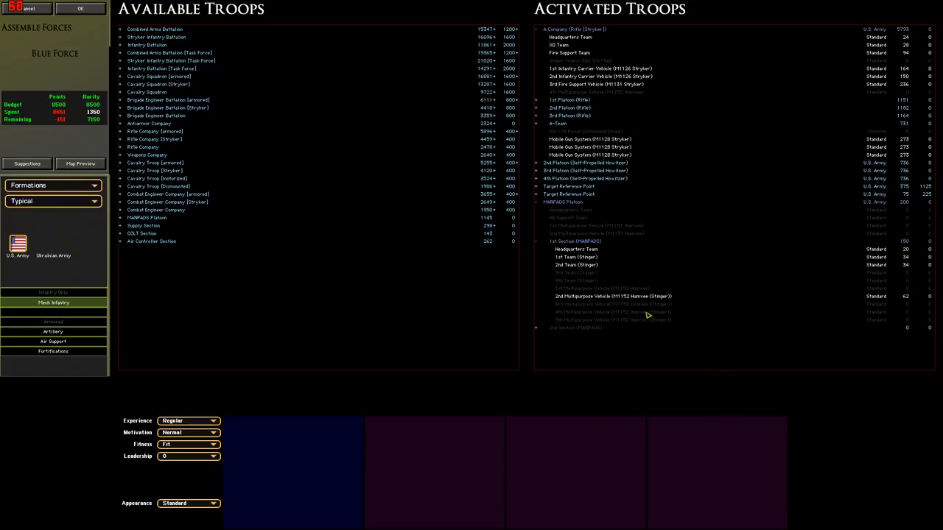
Buy the MANPADS Platoon, then delete and revive its Stinger Humvee.
{"action": "left_click", "coordinate": [577, 264]}
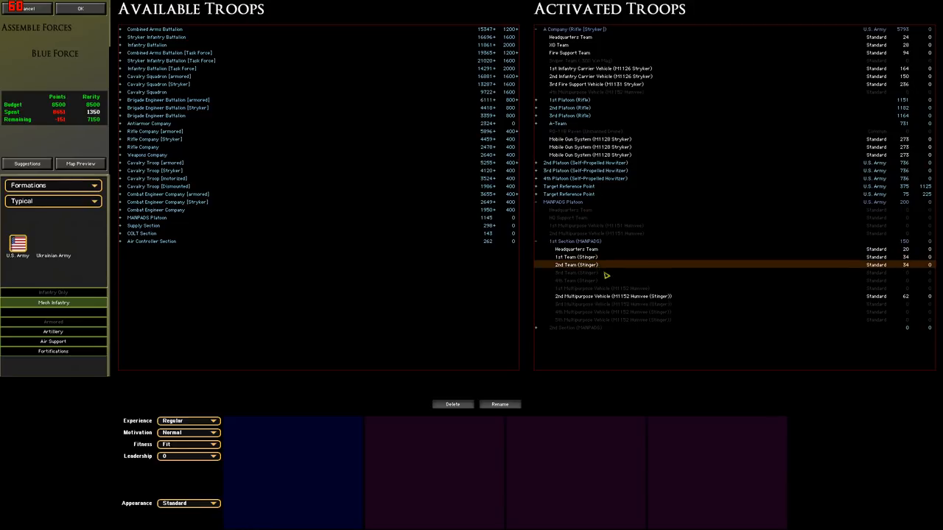
{"action": "mouse_move", "coordinate": [618, 287]}
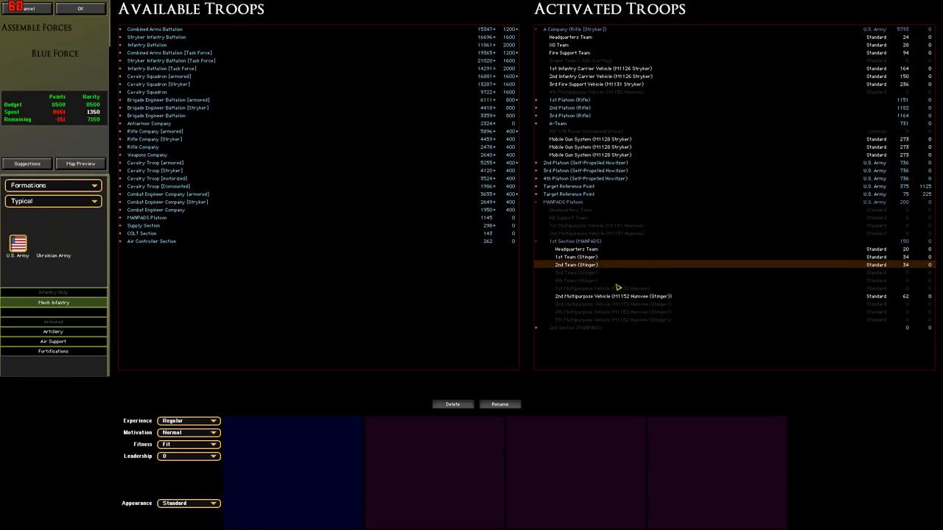
{"action": "left_click", "coordinate": [613, 296]}
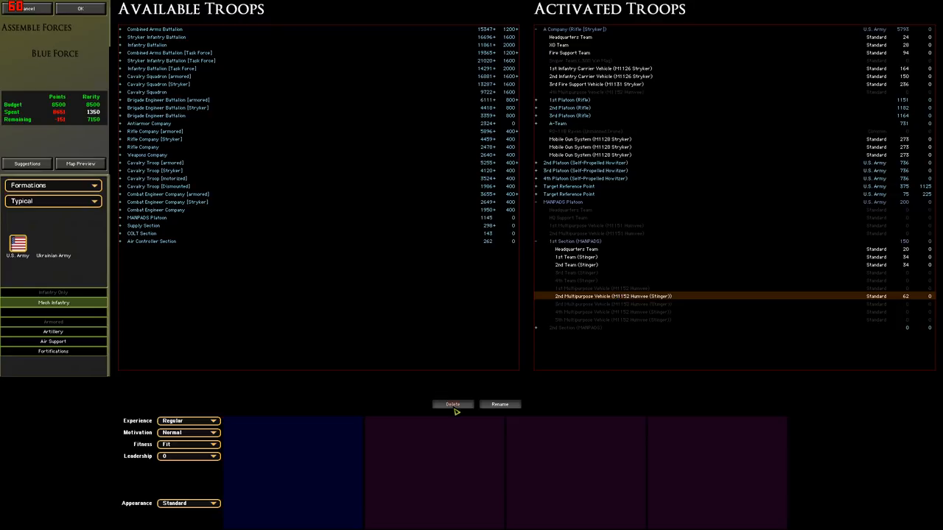
{"action": "left_click", "coordinate": [452, 404]}
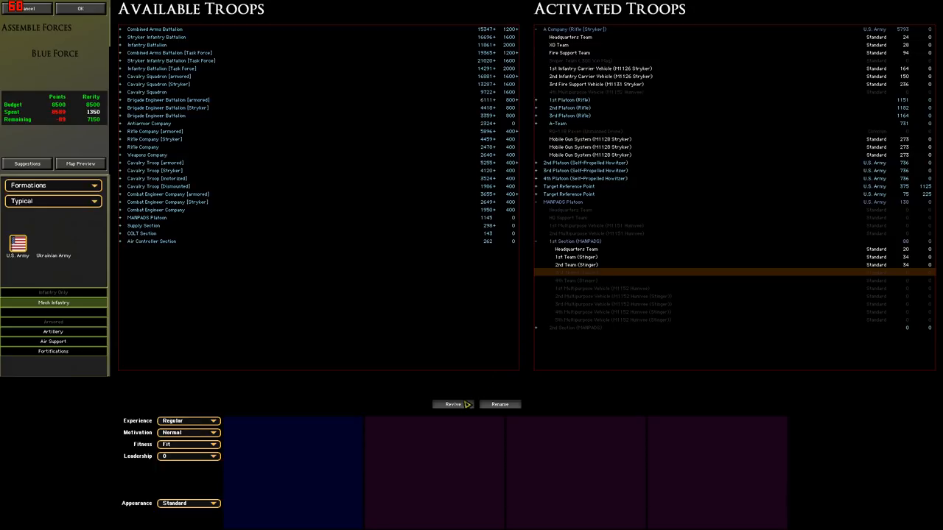
{"action": "left_click", "coordinate": [452, 404]}
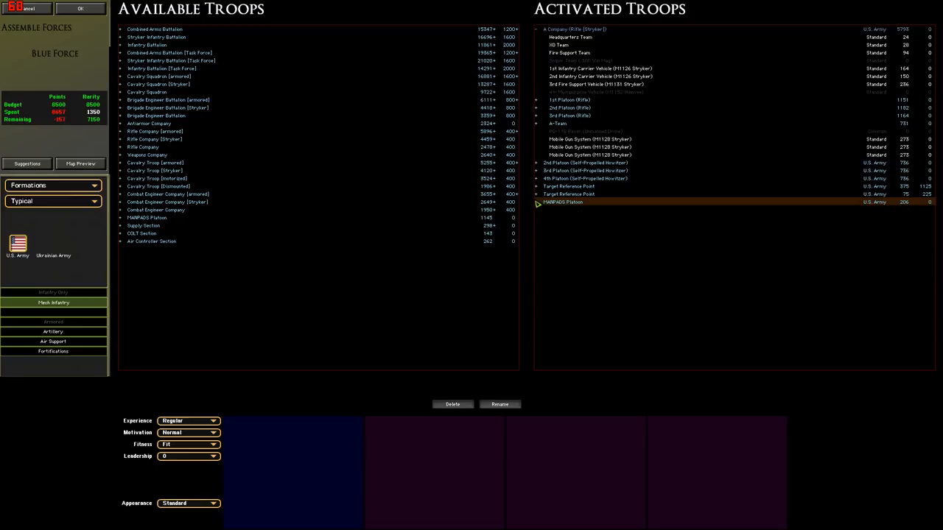
Delete the MANPADS Platoon and drop A Company to Regular, leaving 507 points.
{"action": "left_click", "coordinate": [538, 202]}
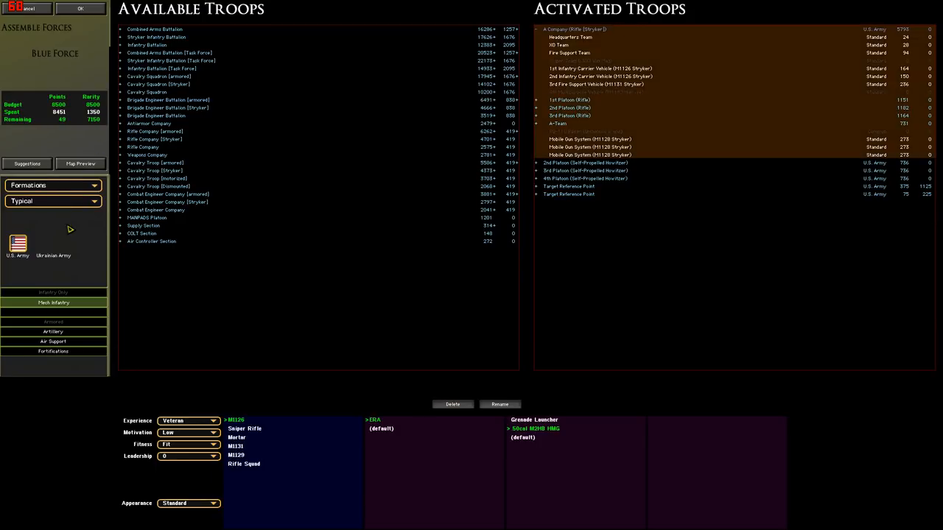
{"action": "left_click", "coordinate": [52, 185]}
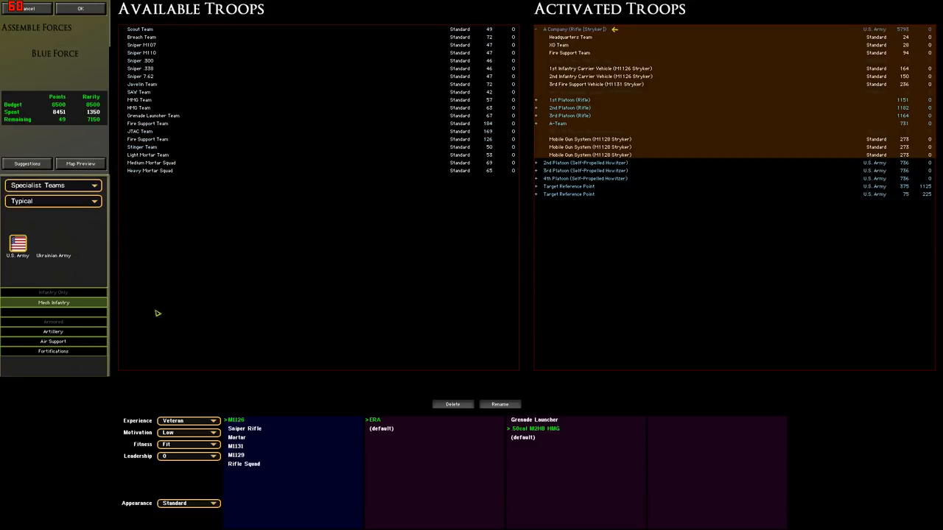
{"action": "left_click", "coordinate": [214, 432]}
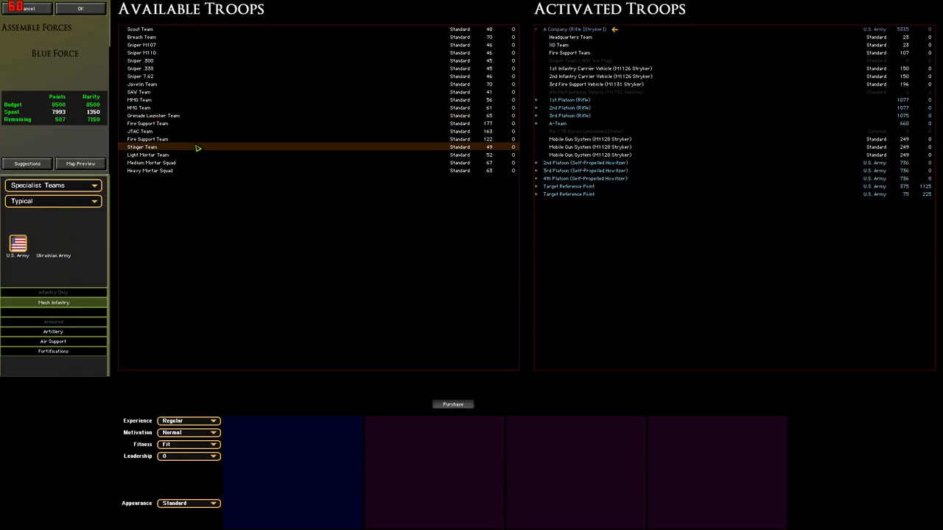
{"action": "mouse_move", "coordinate": [577, 202]}
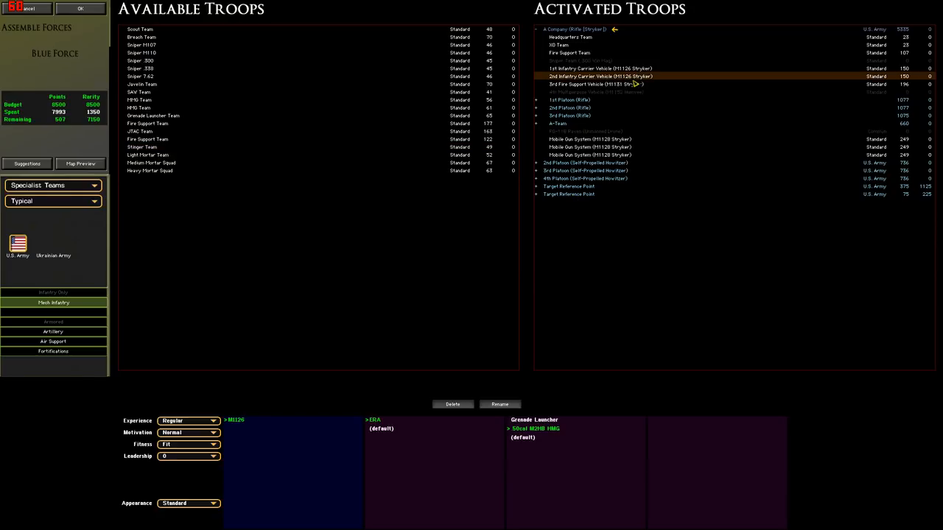
{"action": "mouse_move", "coordinate": [576, 209]}
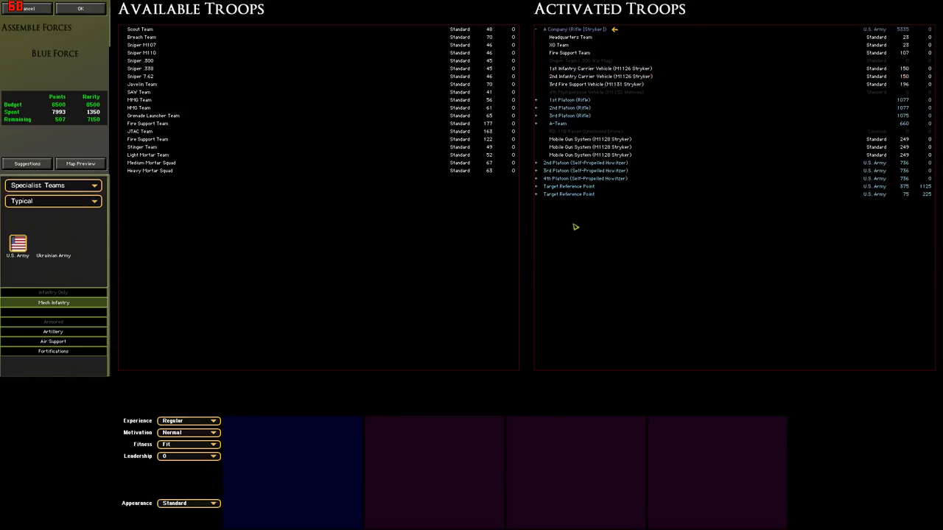
{"action": "left_click", "coordinate": [601, 77]}
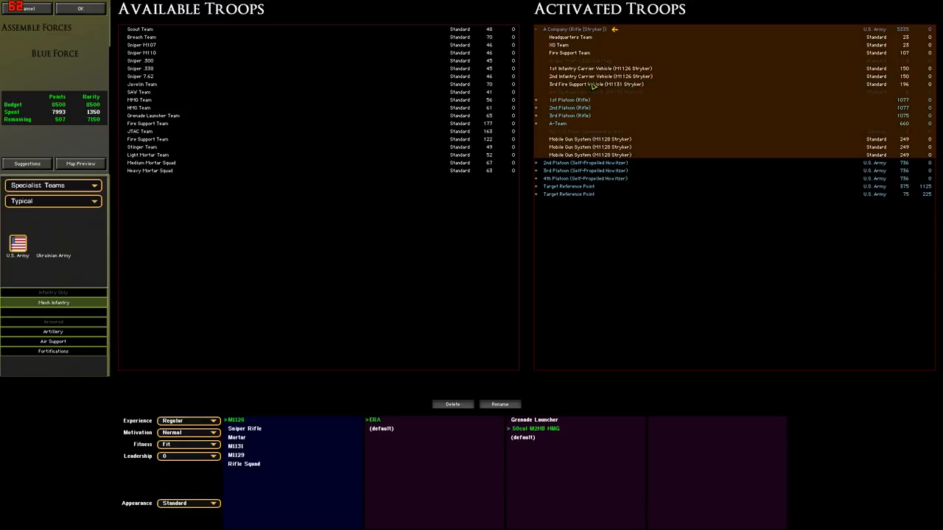
{"action": "left_click", "coordinate": [537, 107]}
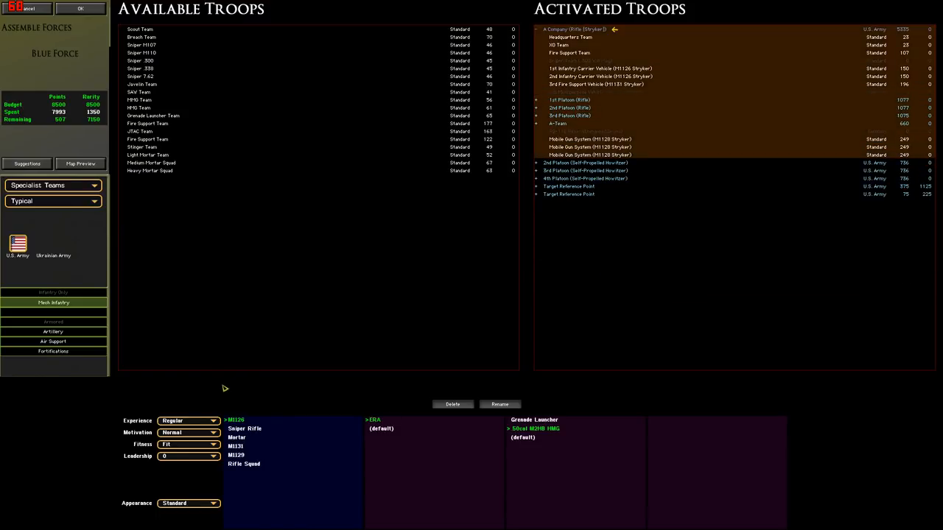
Return A Company to Veteran and cut both Infantry Carrier Vehicles to 150 points.
{"action": "left_click", "coordinate": [213, 420]}
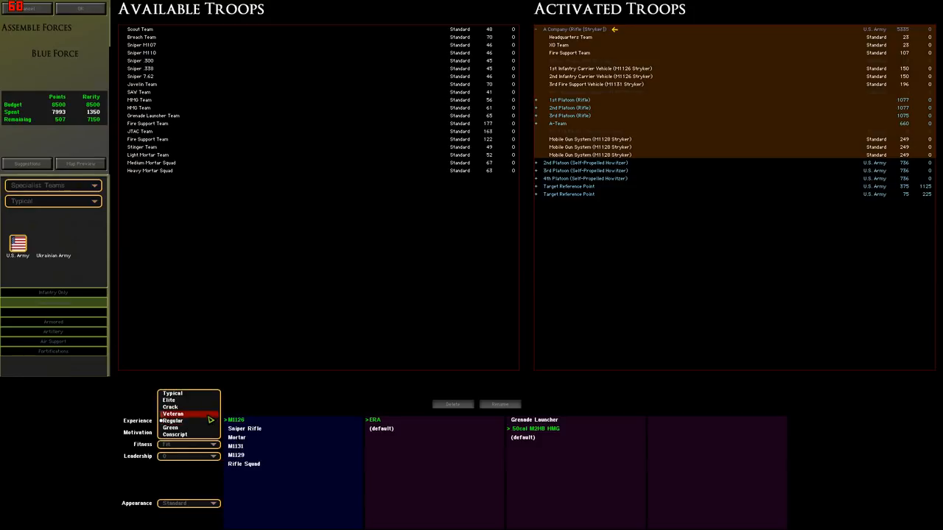
{"action": "left_click", "coordinate": [172, 413]}
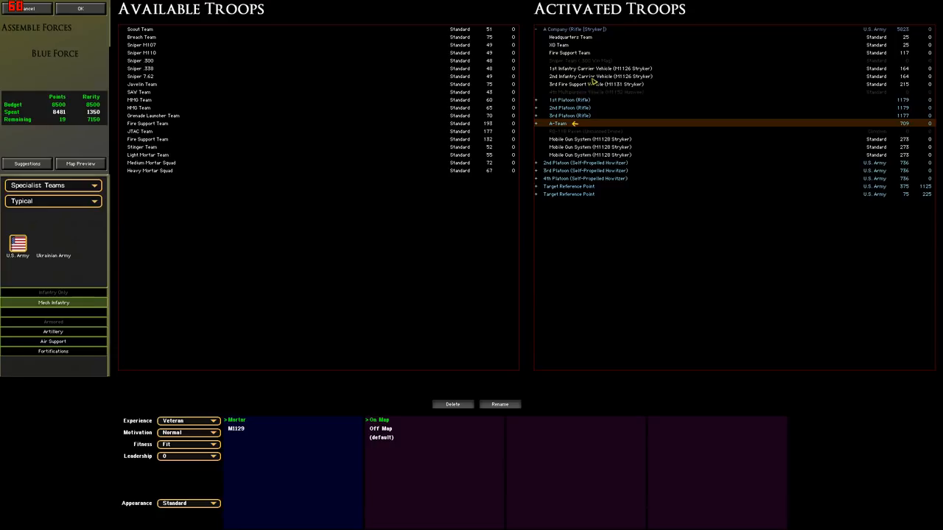
{"action": "left_click", "coordinate": [213, 420]}
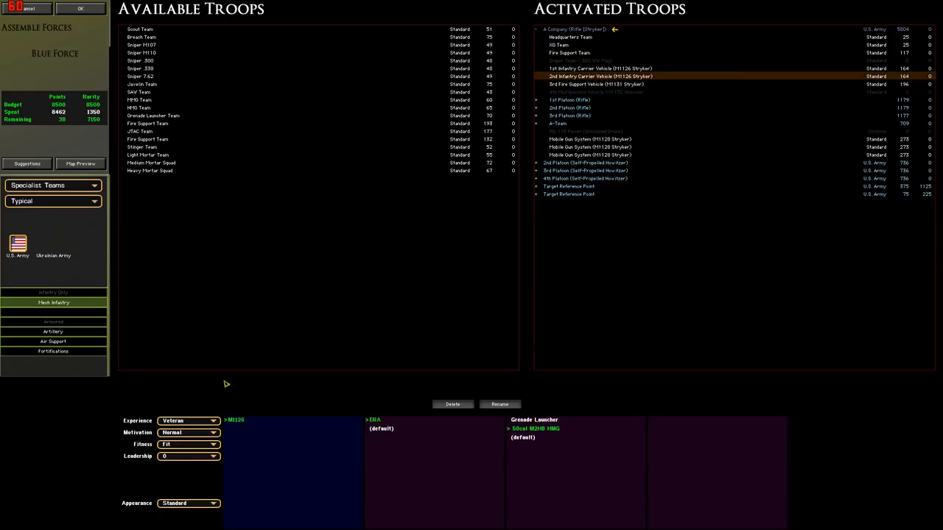
{"action": "left_click", "coordinate": [601, 68]}
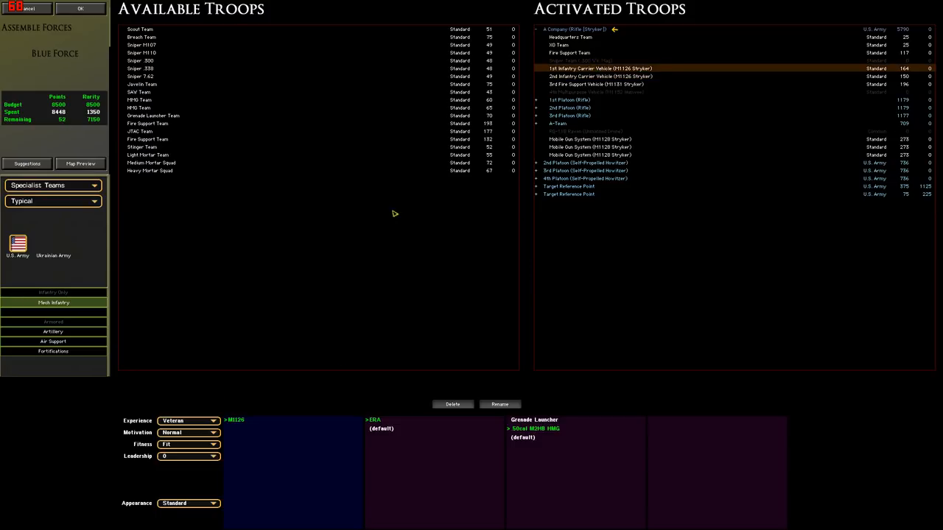
{"action": "left_click", "coordinate": [188, 421]}
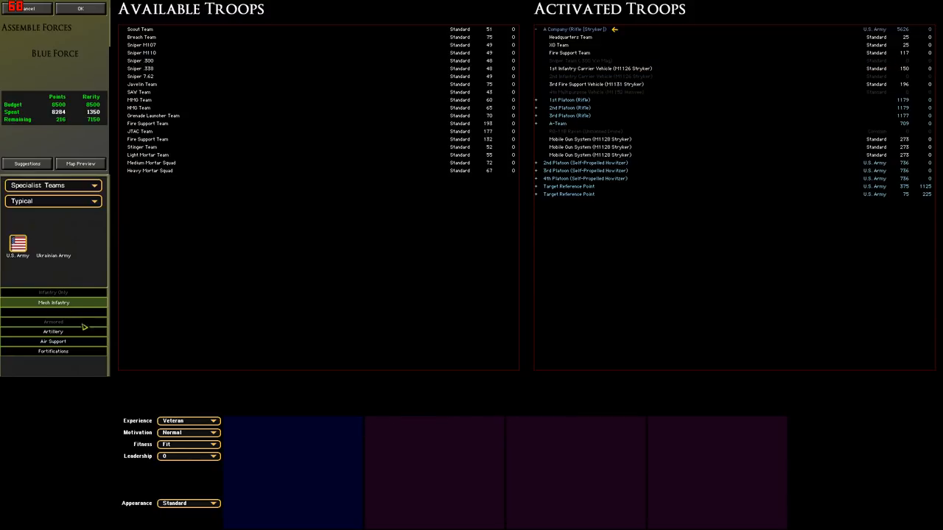
{"action": "left_click", "coordinate": [51, 185]}
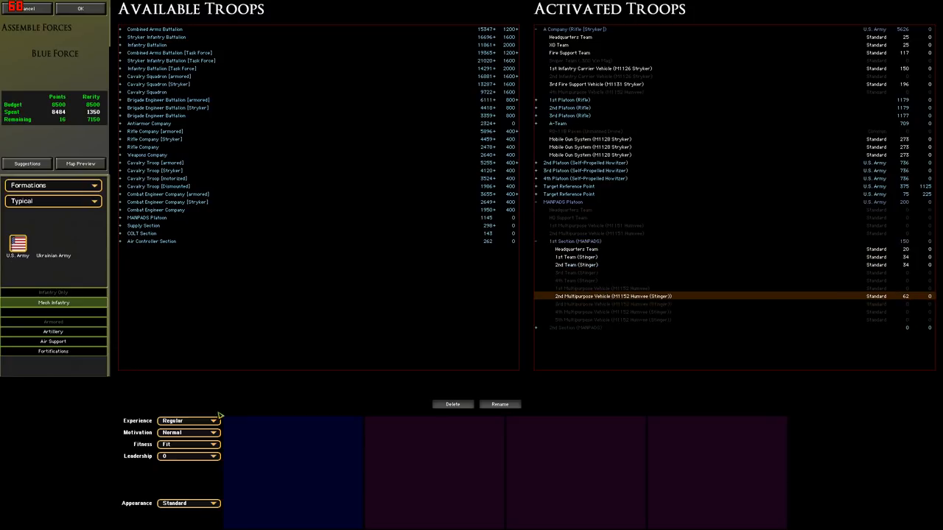
{"action": "mouse_move", "coordinate": [675, 296]}
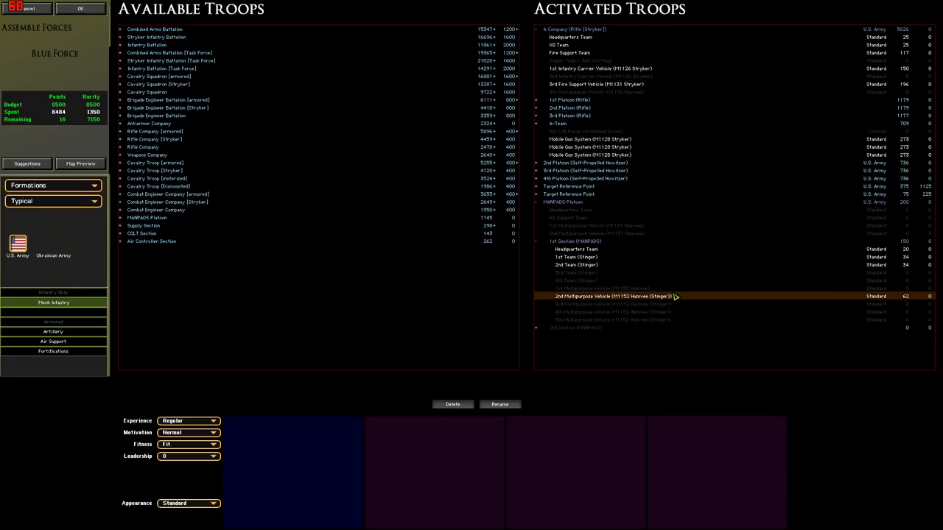
{"action": "mouse_move", "coordinate": [617, 287]}
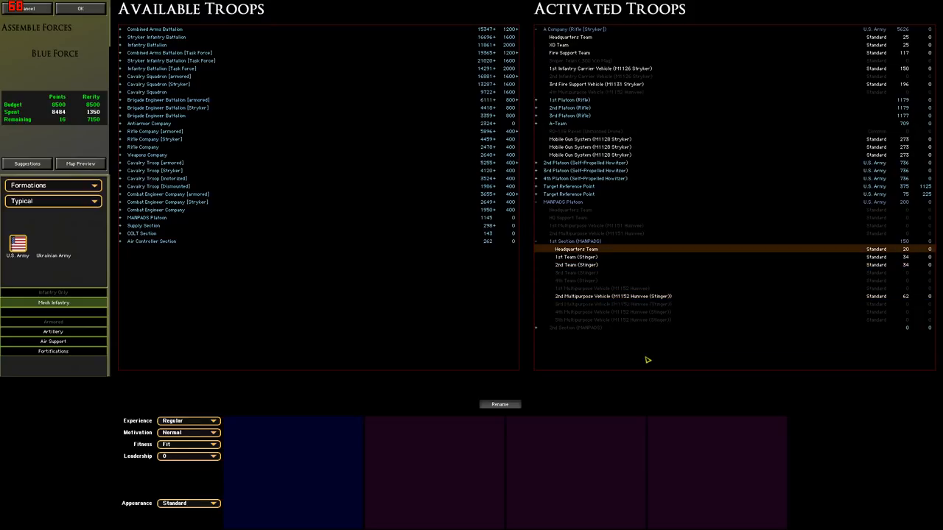
Switch new-purchase experience from Regular to Veteran and expand 1st Platoon's squads.
{"action": "left_click", "coordinate": [188, 420]}
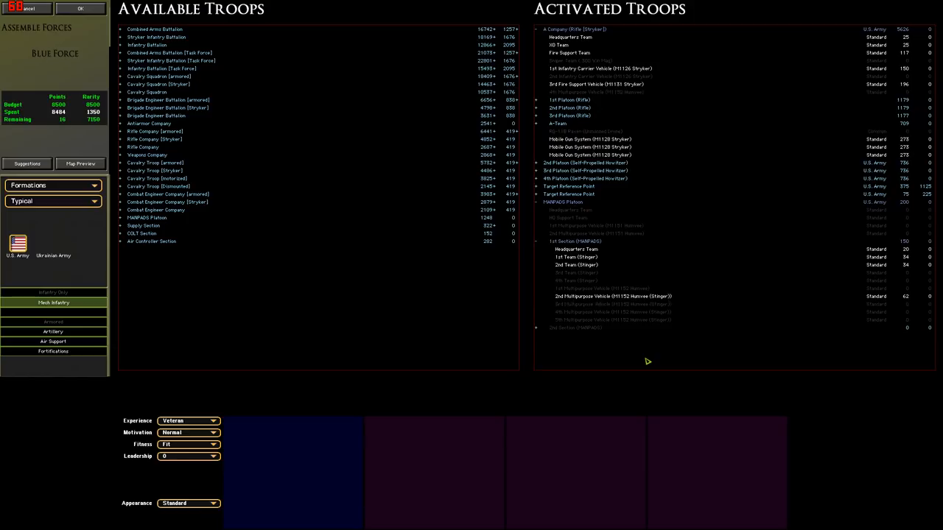
{"action": "left_click", "coordinate": [571, 37]}
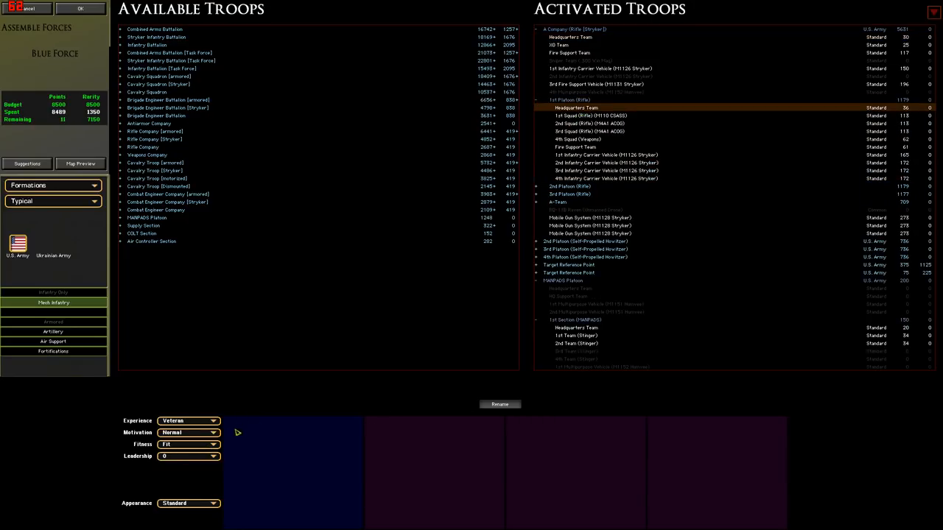
Give both platoon headquarters +1 leadership and keep the Javelin Team Veteran, 8498 spent.
{"action": "left_click", "coordinate": [214, 456]}
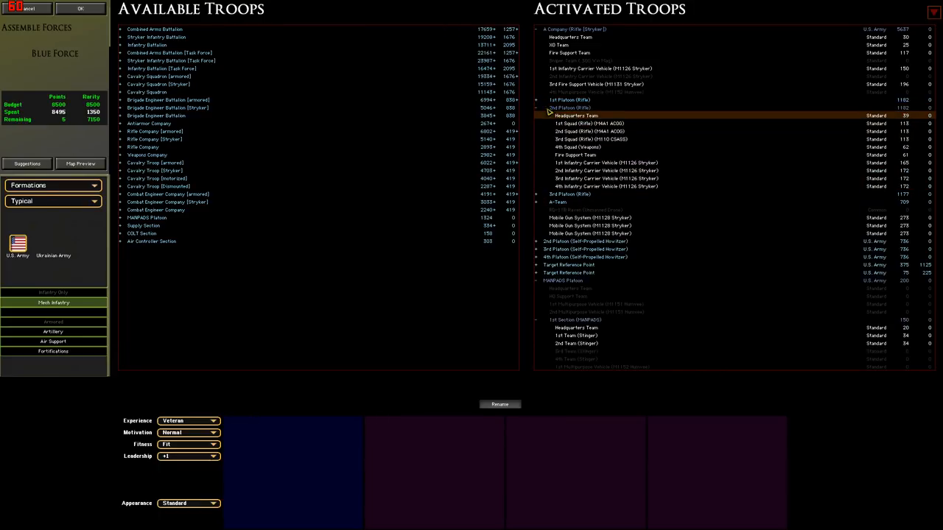
{"action": "left_click", "coordinate": [189, 456]}
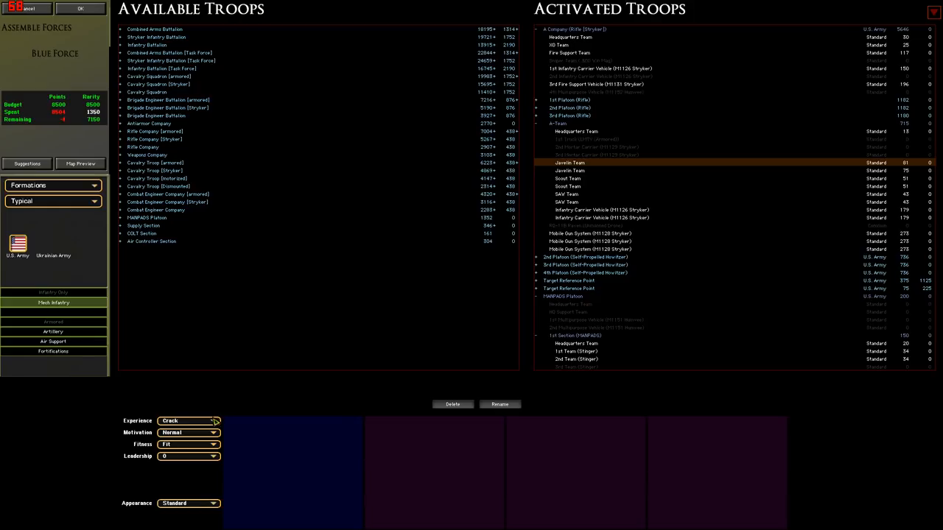
{"action": "left_click", "coordinate": [188, 421]}
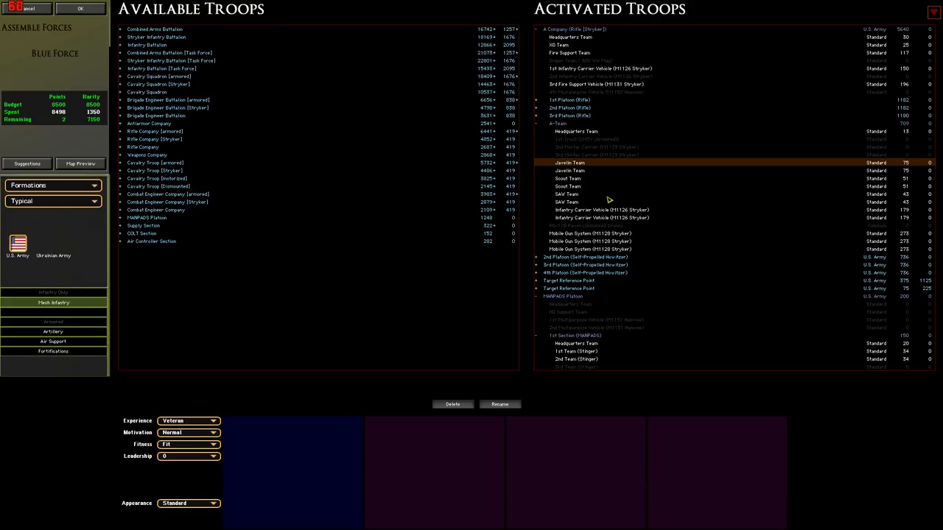
{"action": "mouse_move", "coordinate": [595, 169]}
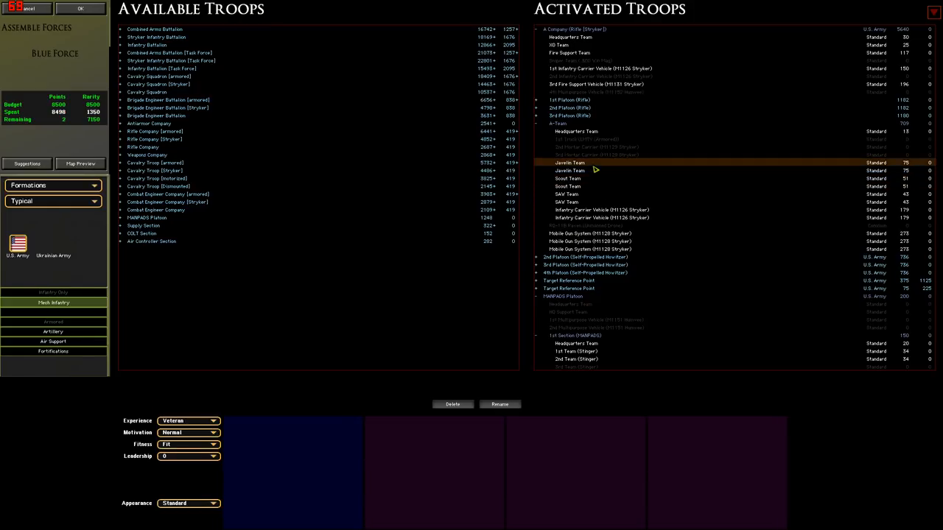
{"action": "left_click", "coordinate": [214, 433]}
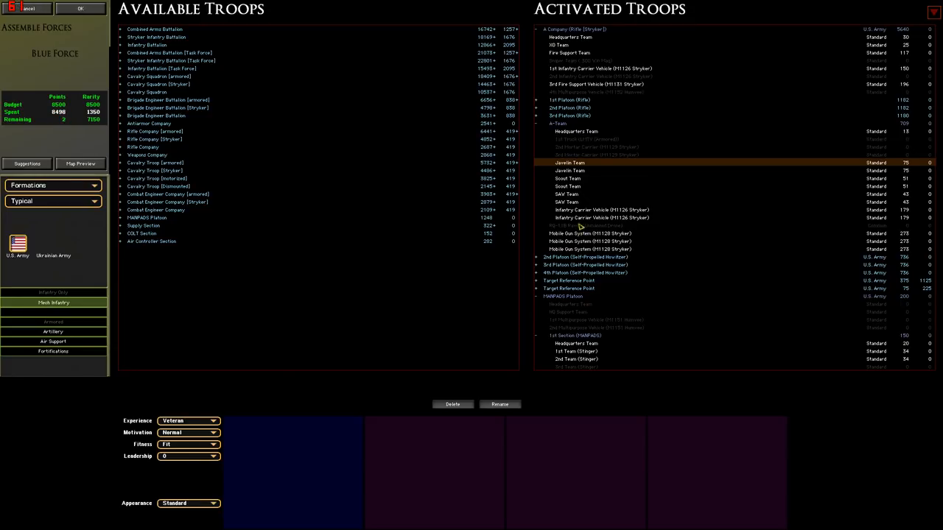
{"action": "left_click", "coordinate": [602, 218]}
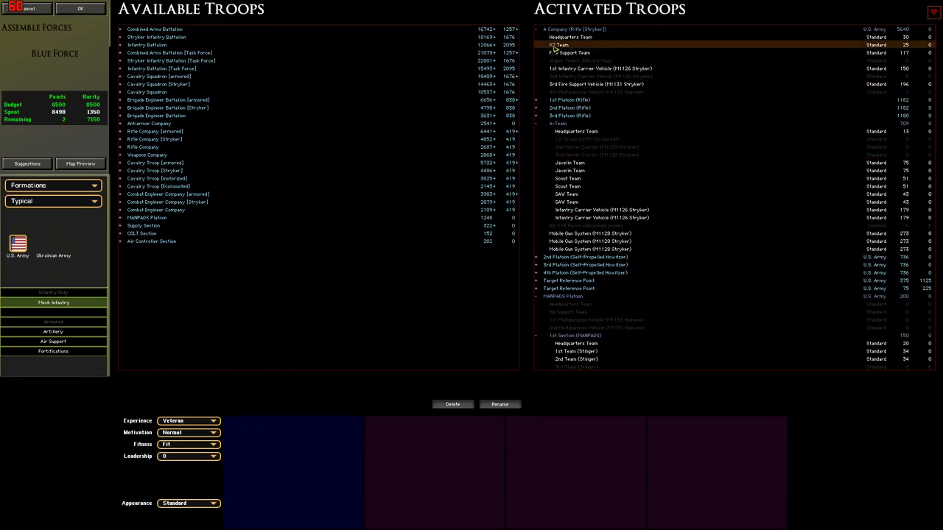
{"action": "left_click", "coordinate": [601, 69]}
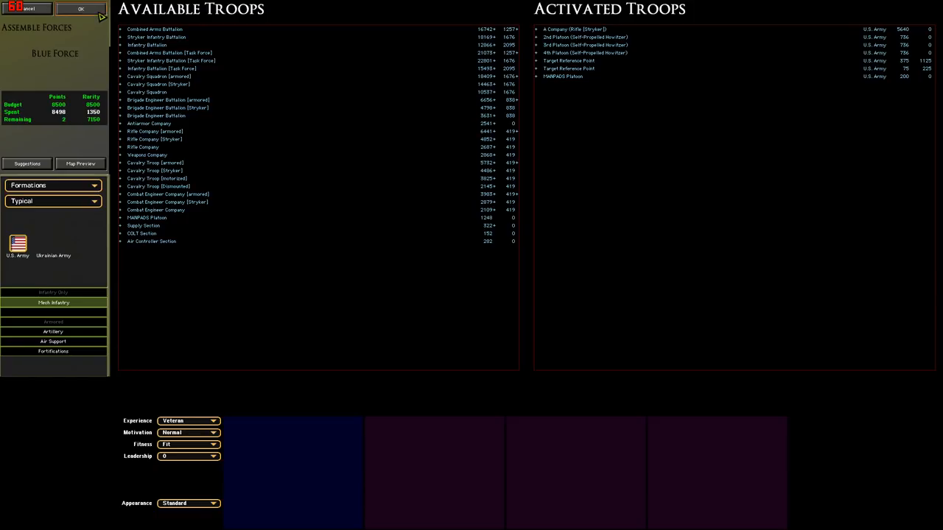
Confirm the 8498-point roster to bring up the Quick Battle 002 save prompt.
{"action": "left_click", "coordinate": [81, 8]}
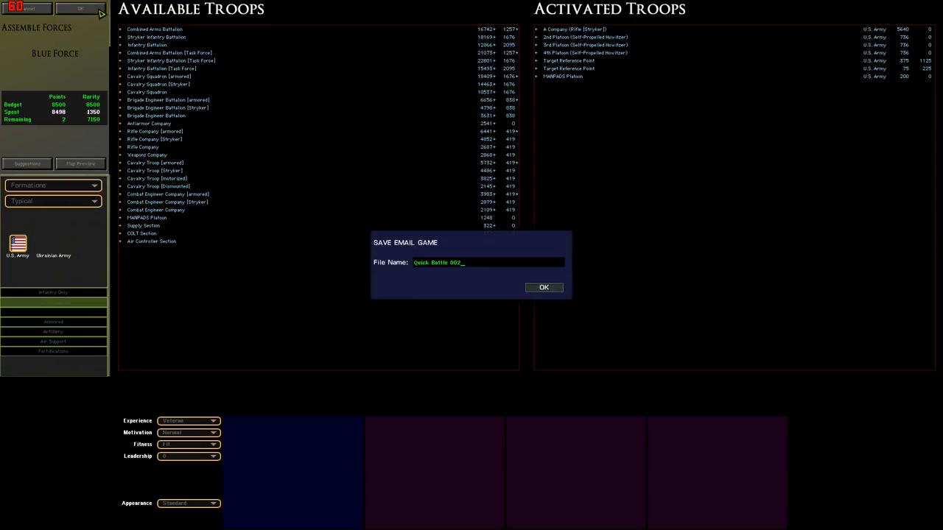
{"action": "mouse_move", "coordinate": [105, 14]}
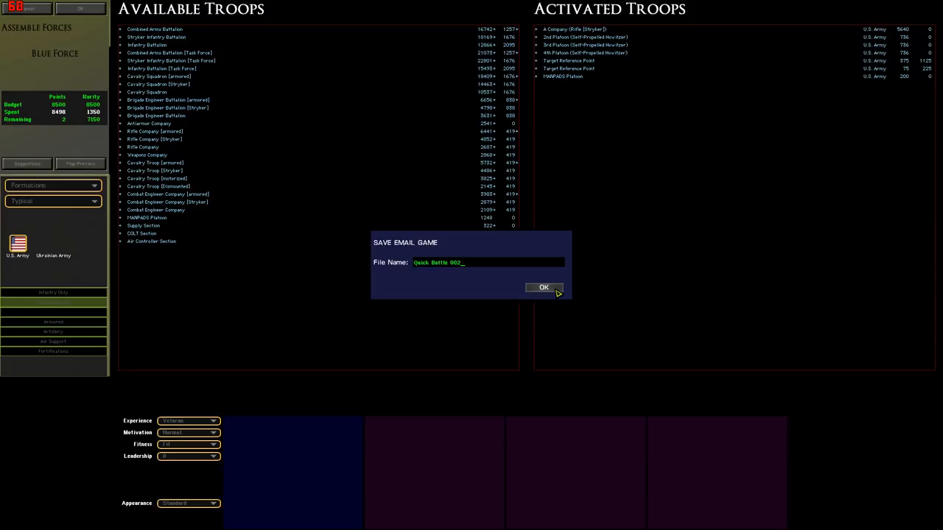
{"action": "mouse_move", "coordinate": [588, 296]}
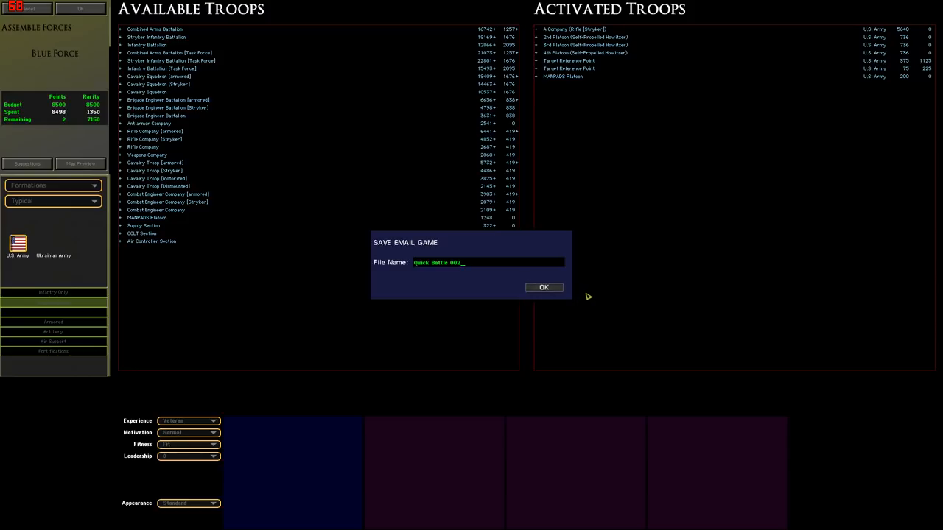